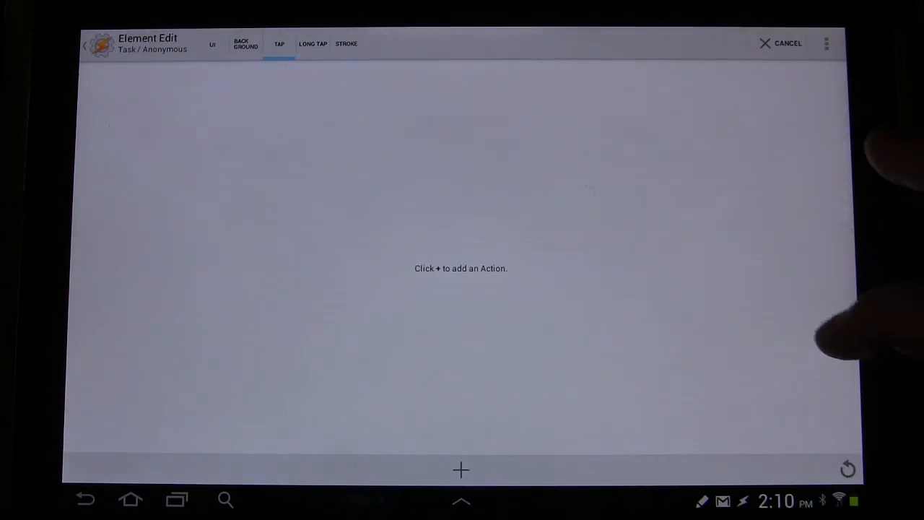
Step: Browse the Scene action category for the button's tap task, then back out without adding
left_click(461, 471)
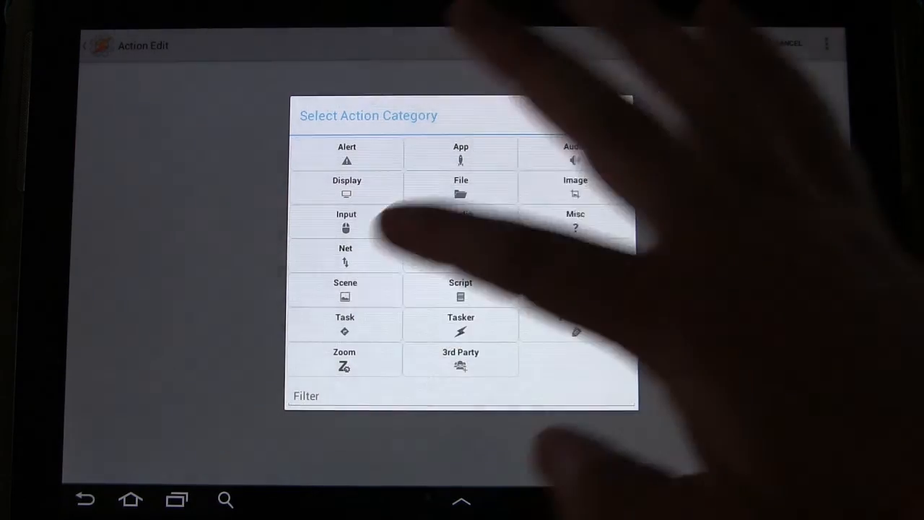
left_click(345, 289)
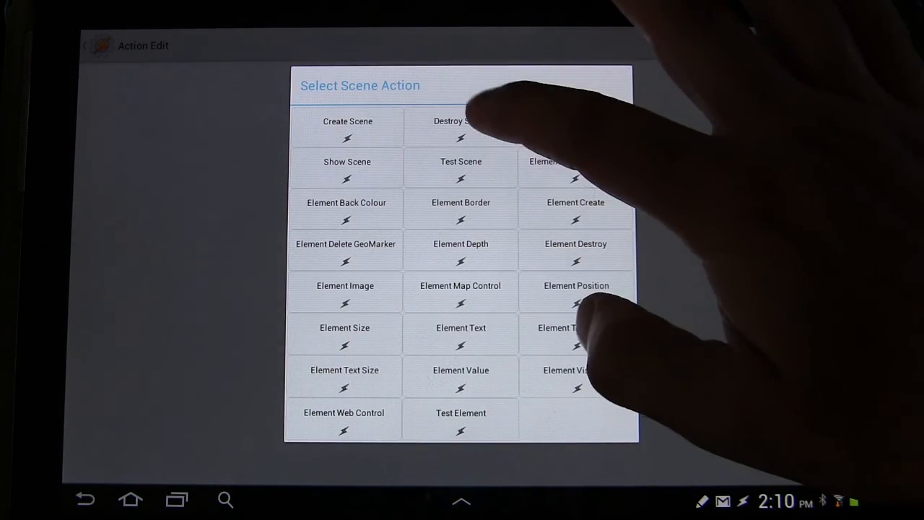
left_click(460, 127)
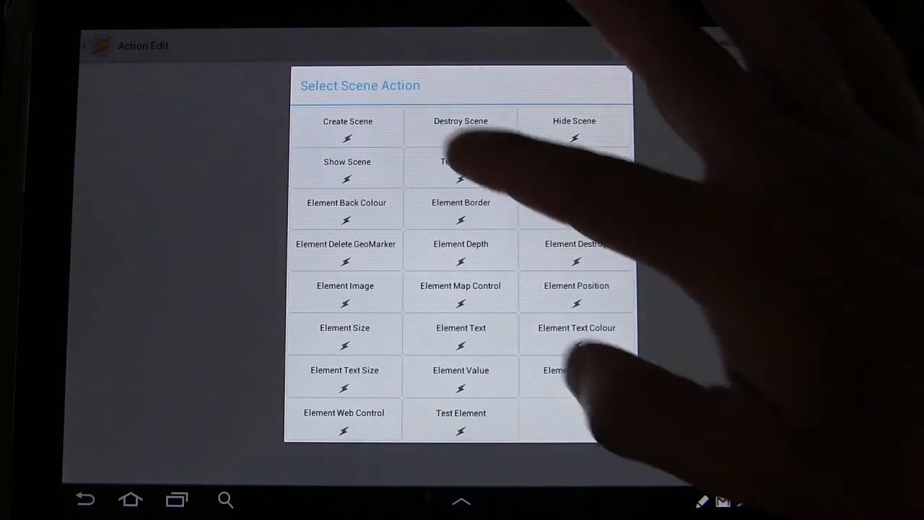
left_click(461, 122)
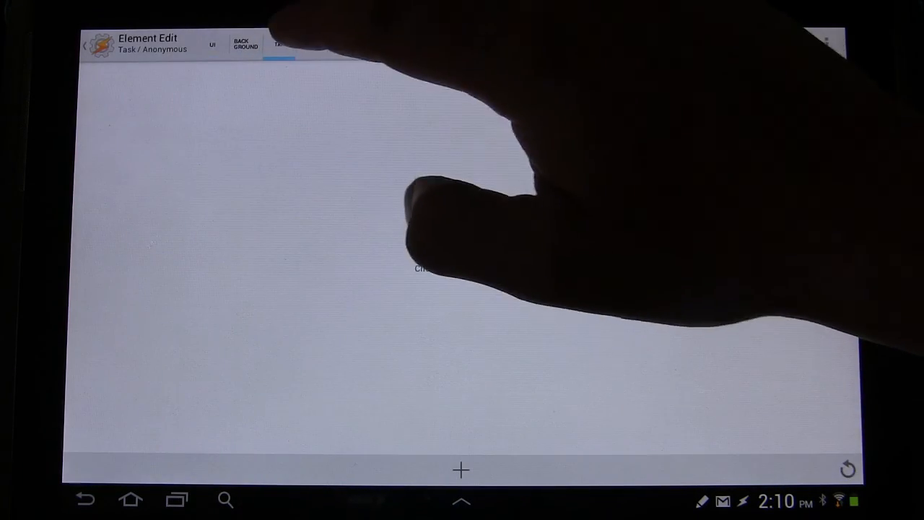
Step: Add a Destroy Scene action for 101 GV NOTIFY and return to the scene editor
left_click(460, 470)
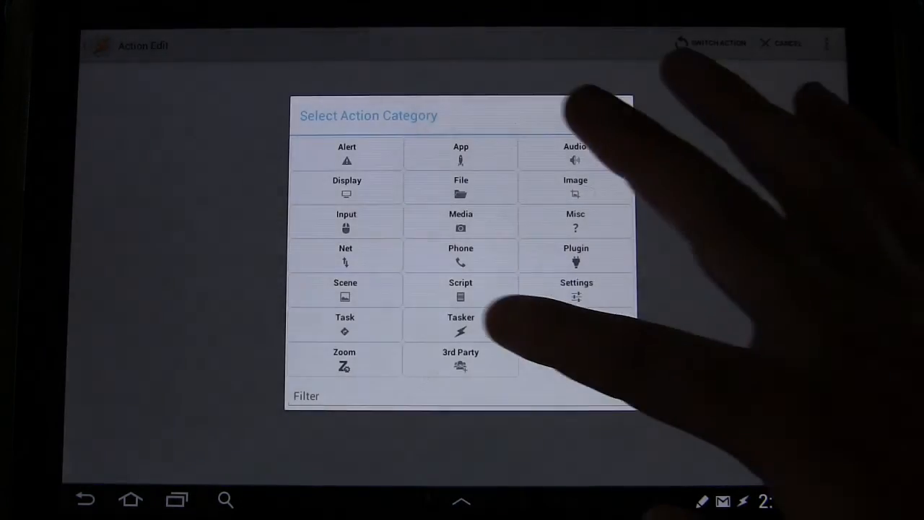
left_click(345, 289)
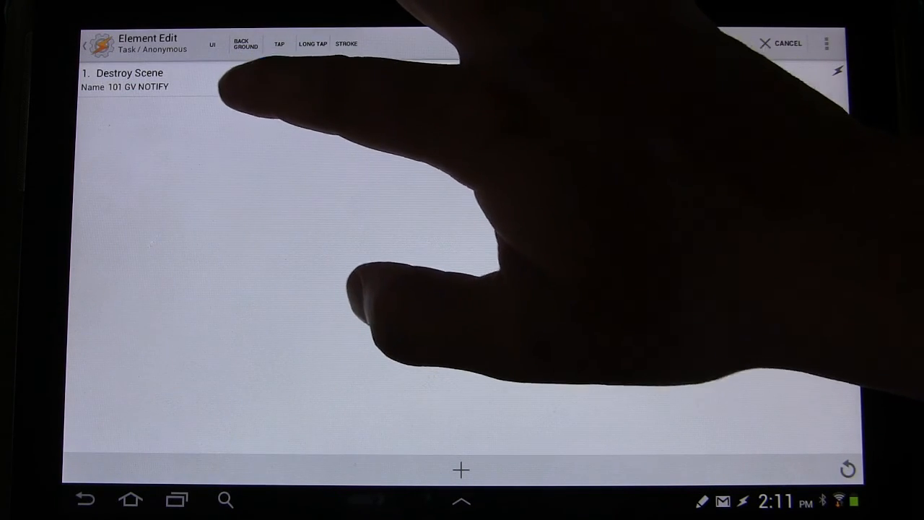
left_click(278, 44)
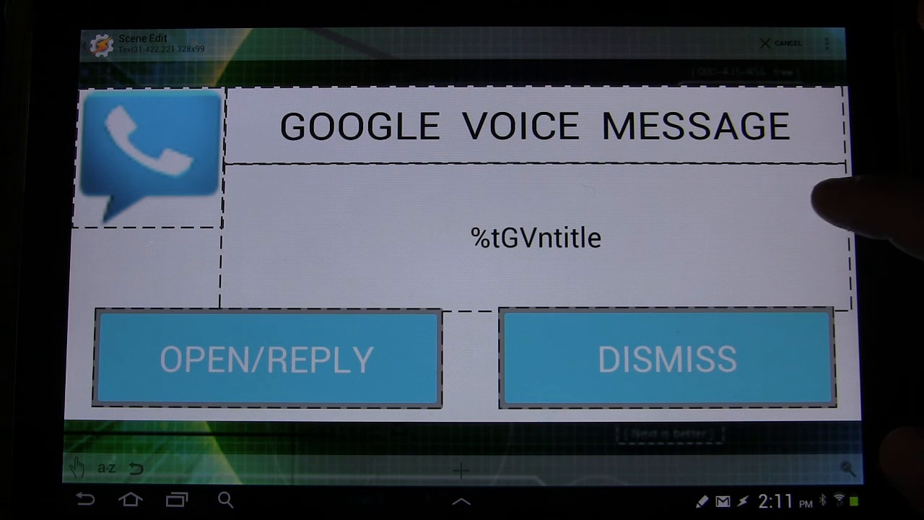
mouse_move(837, 210)
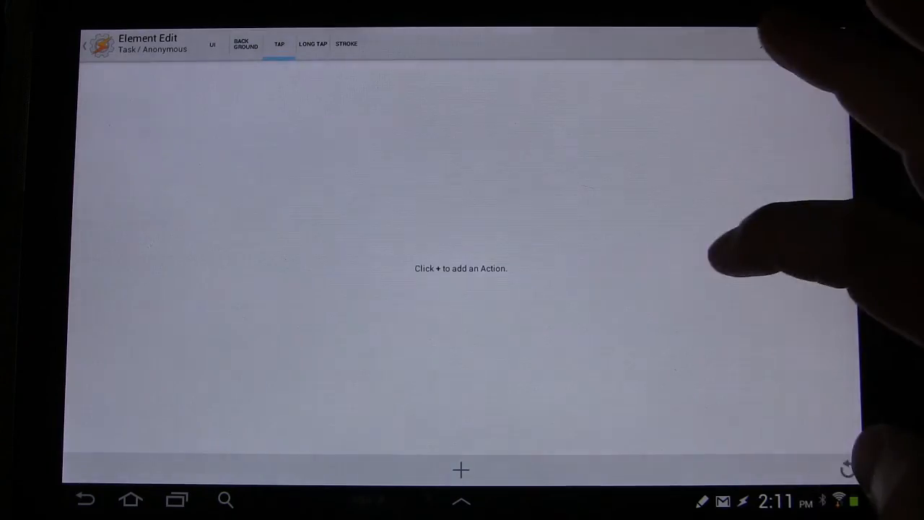
Step: Start a Launch App action for the other button's tap task, then abandon it
left_click(460, 471)
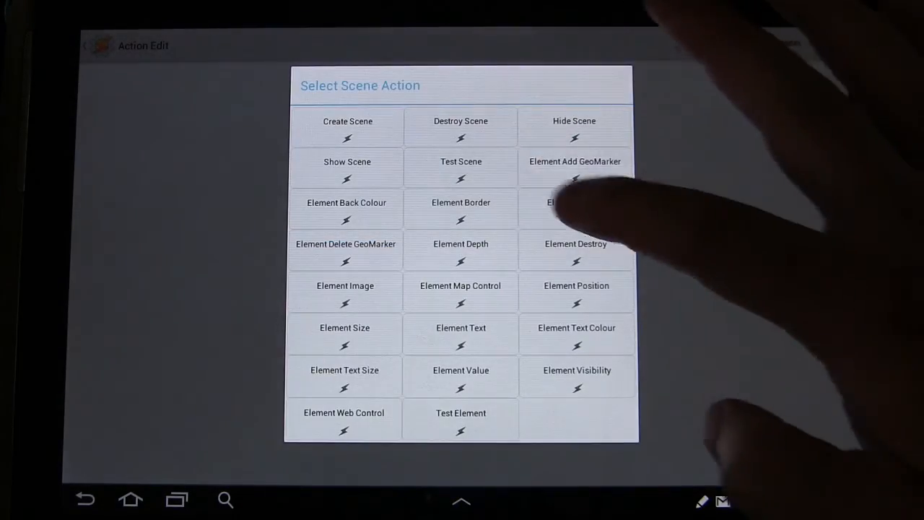
left_click(460, 121)
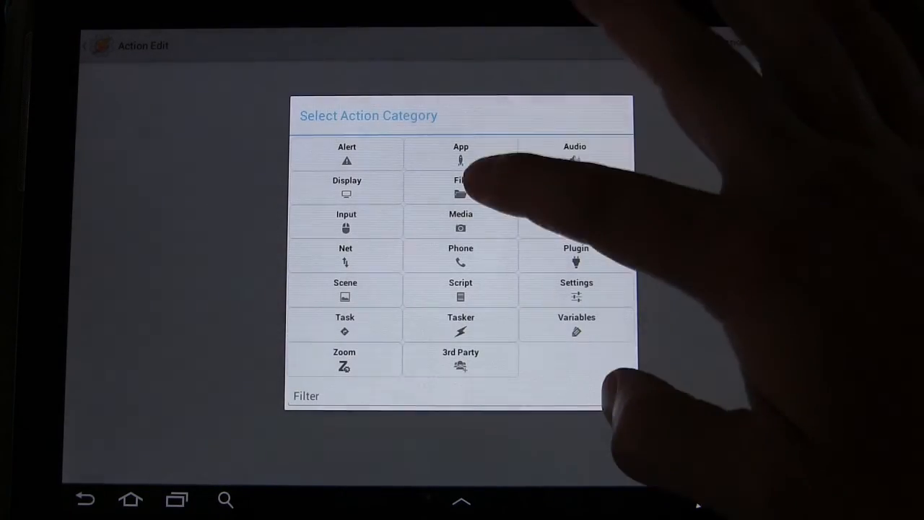
left_click(460, 153)
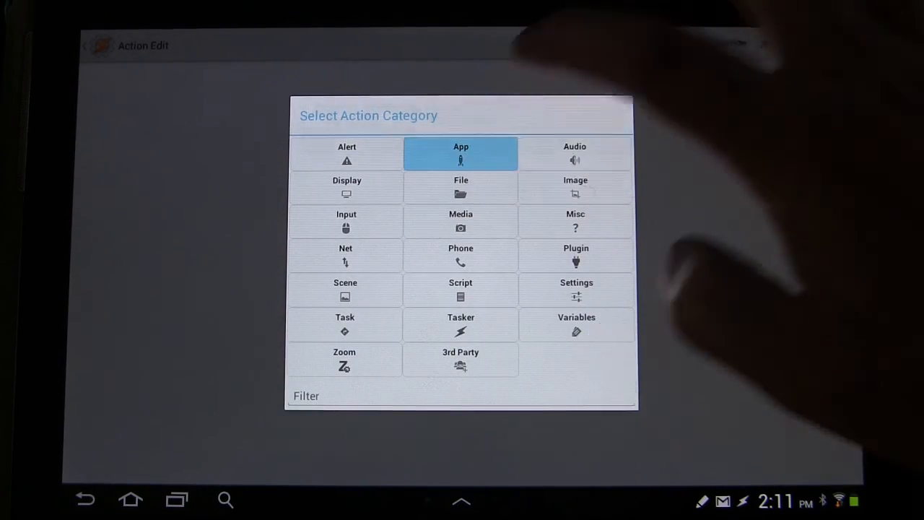
left_click(461, 153)
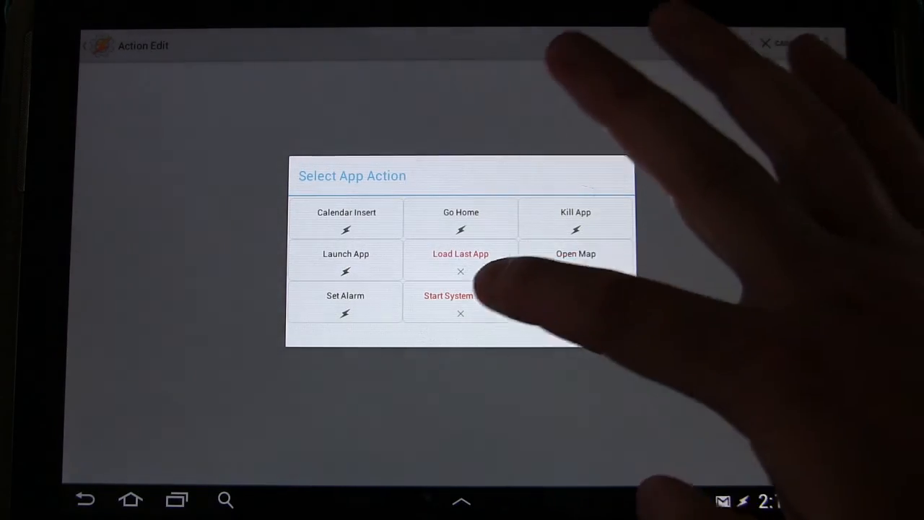
left_click(345, 254)
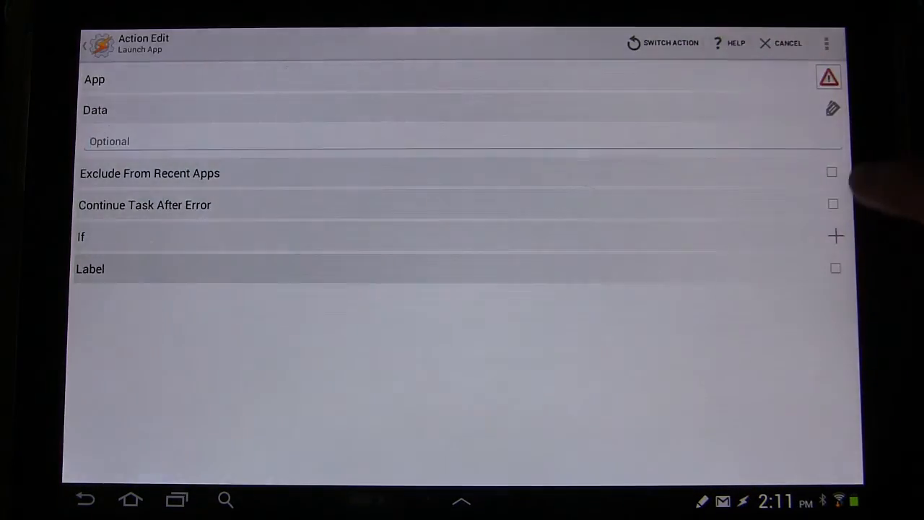
left_click(94, 79)
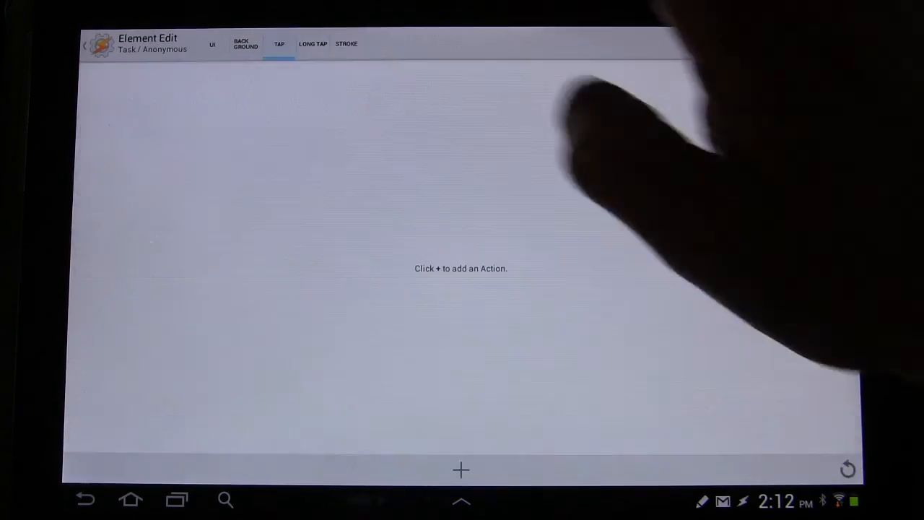
Step: Add a Launch App action and scroll the App Selection list for the app to launch
left_click(460, 470)
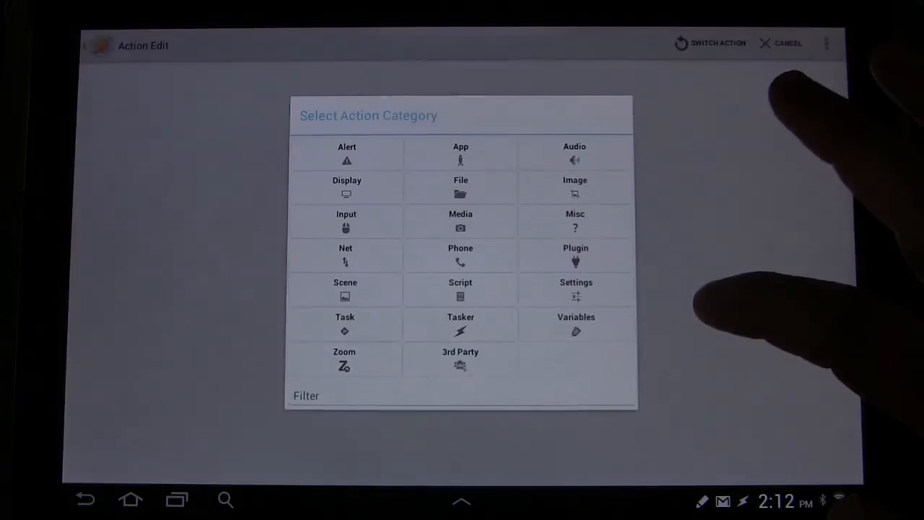
left_click(345, 281)
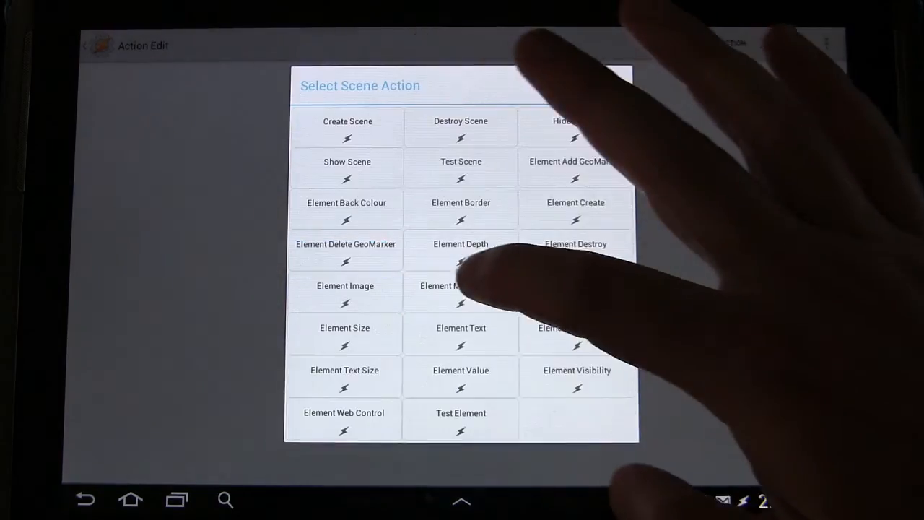
left_click(459, 121)
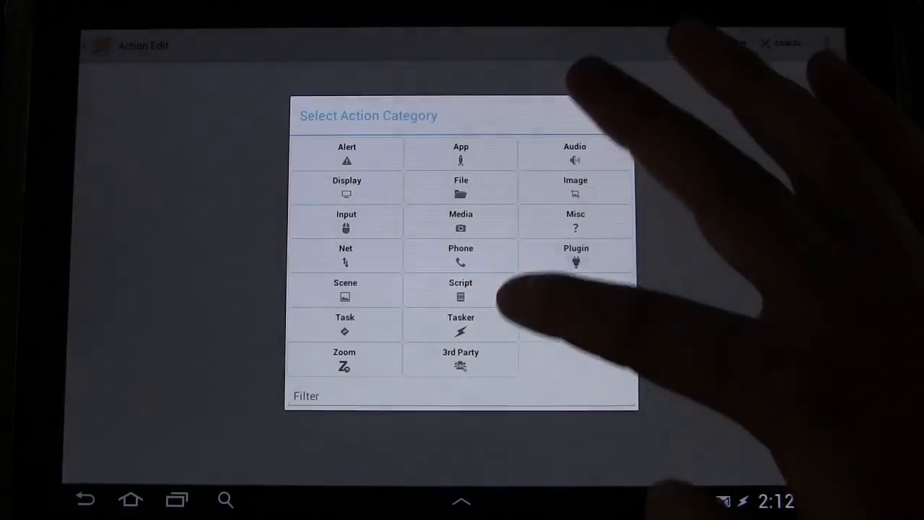
left_click(460, 153)
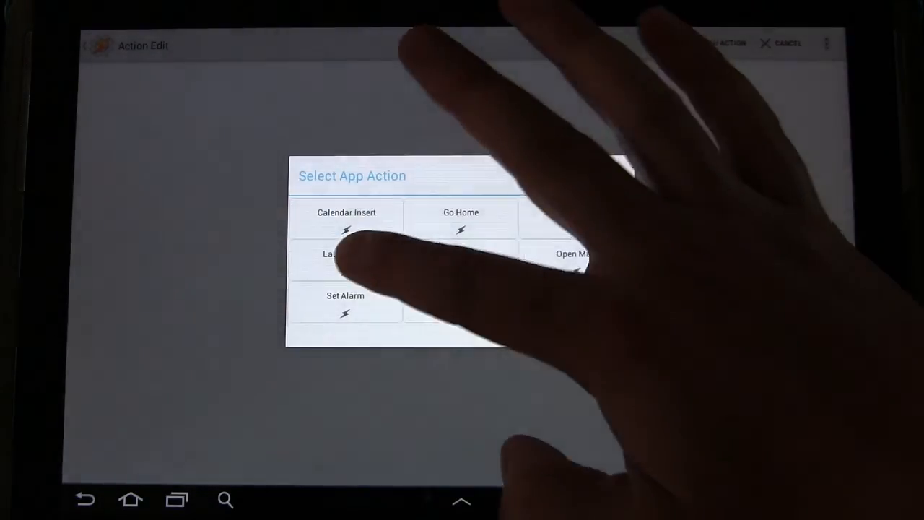
left_click(339, 260)
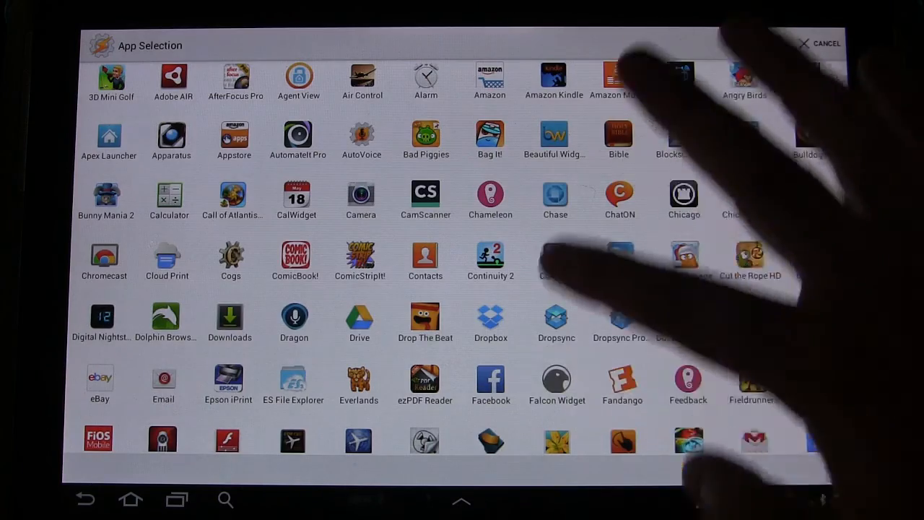
scroll("down", 3)
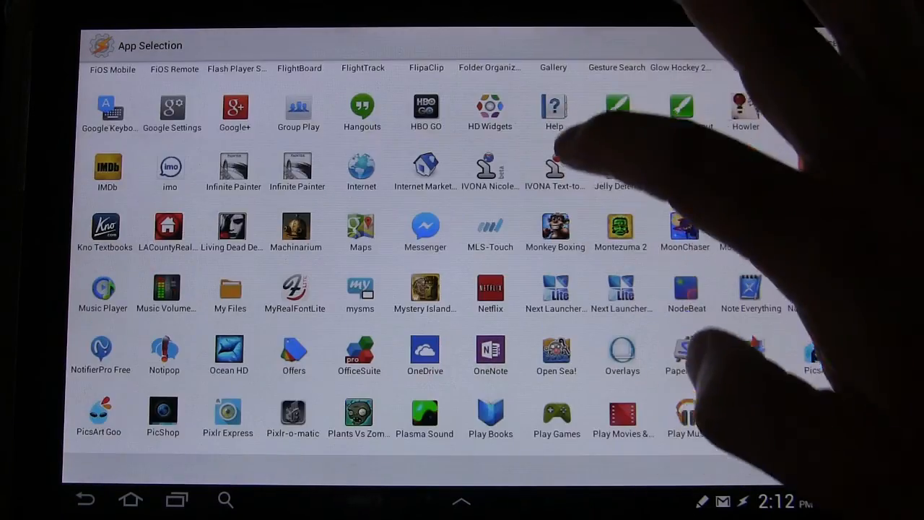
scroll("down", 3)
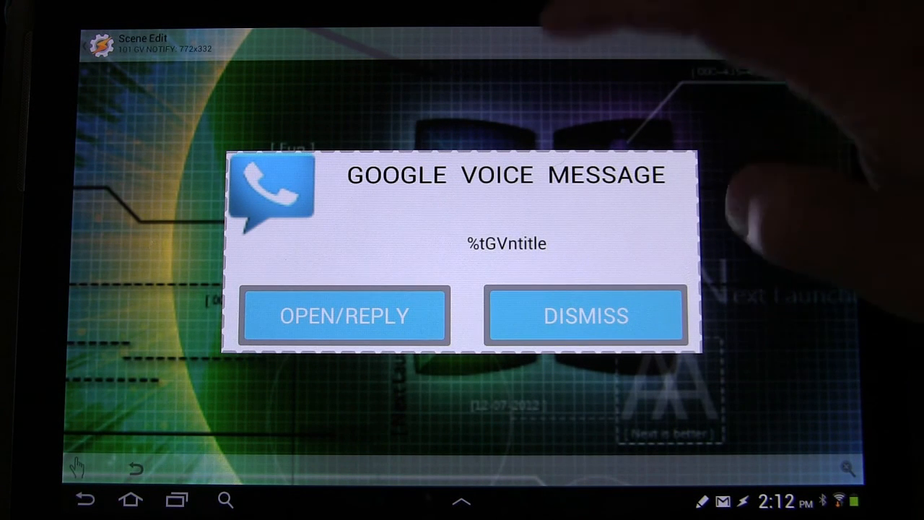
Step: Create a new event-triggered profile in Profiles using the UI Notification event
left_click(586, 315)
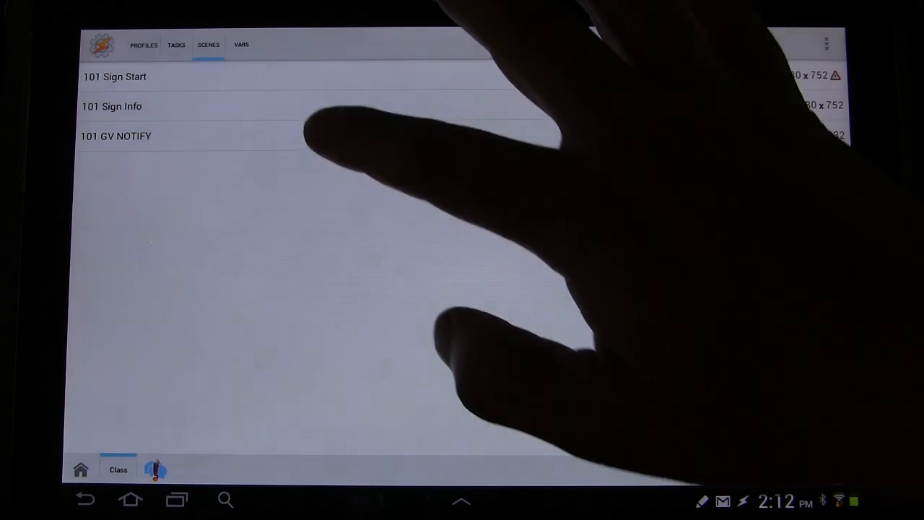
left_click(144, 45)
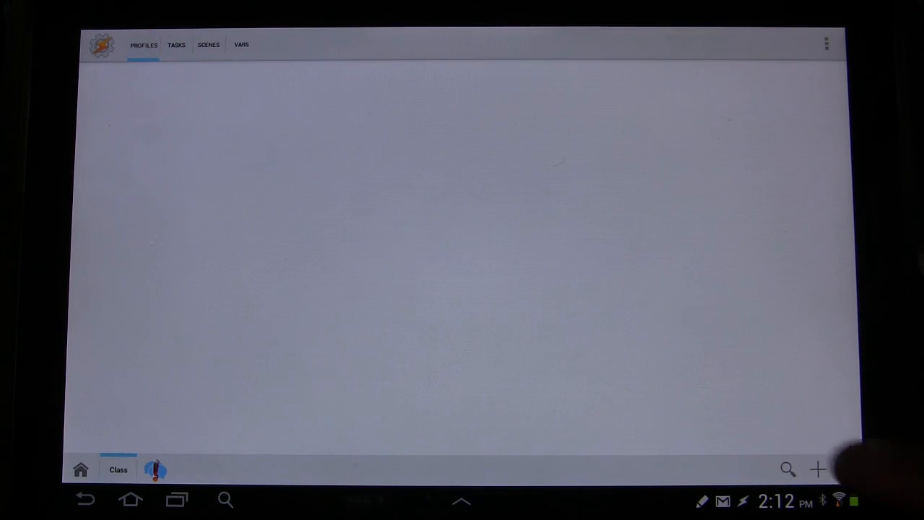
left_click(817, 469)
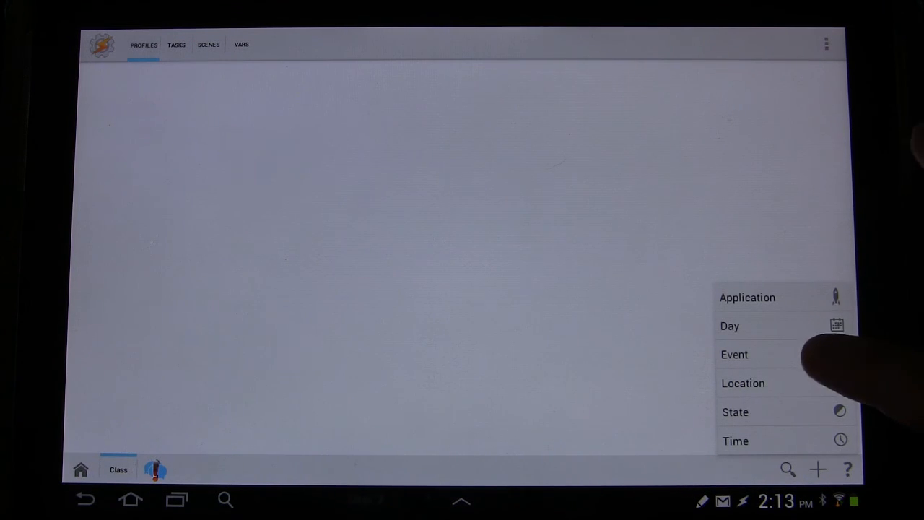
left_click(733, 354)
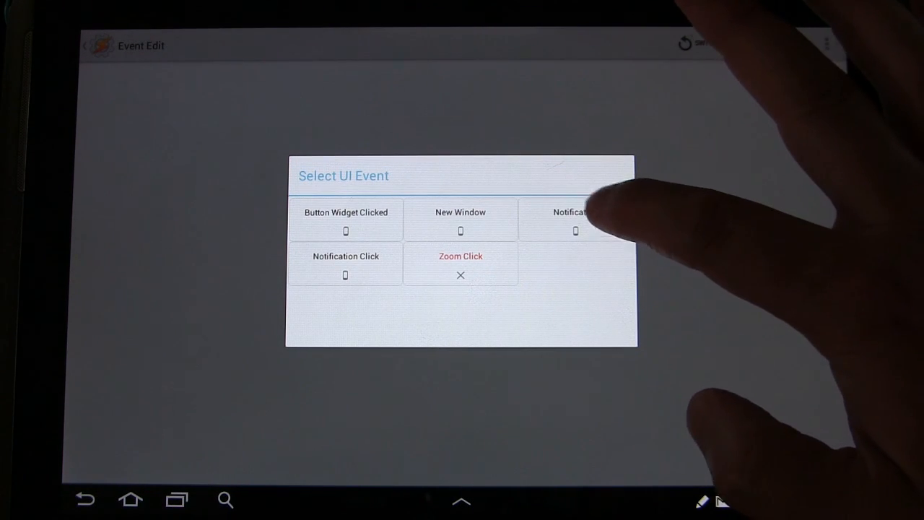
left_click(574, 212)
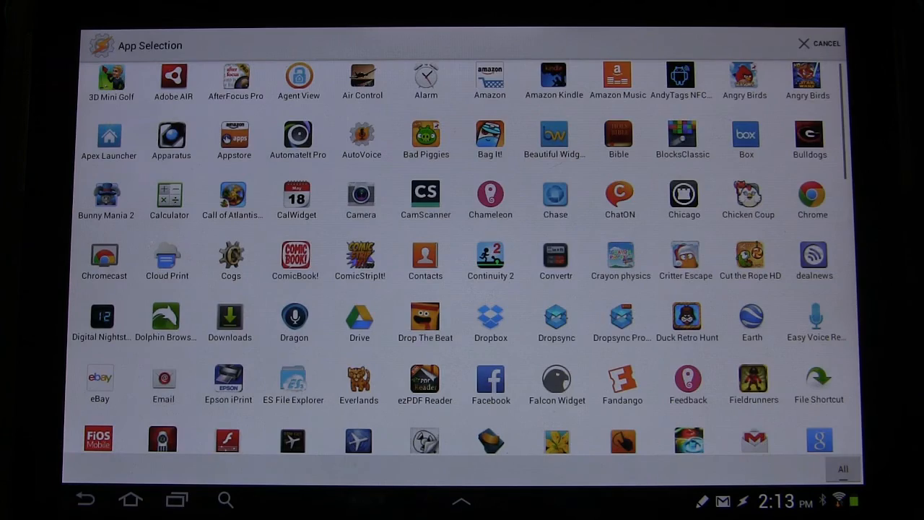
Step: Choose Voice as the owner application and agree to enable Tasker's accessibility service
scroll("down", 3)
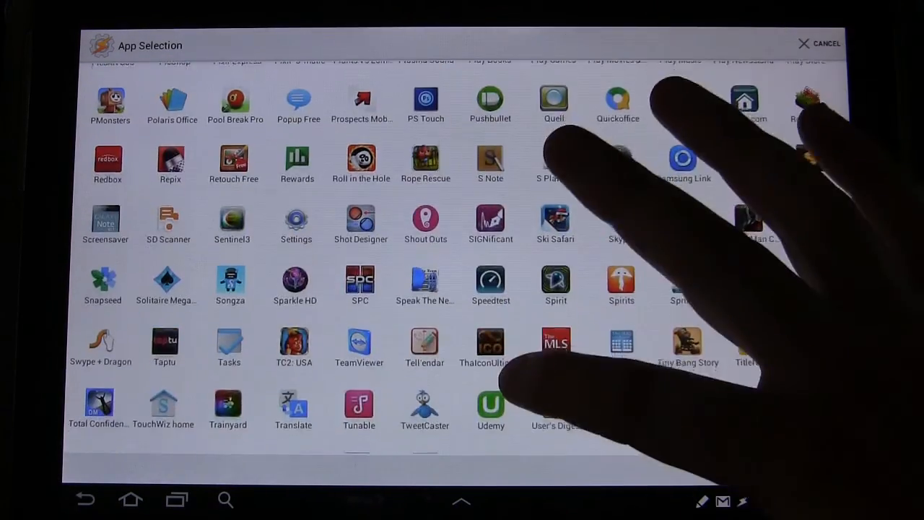
scroll("down", 3)
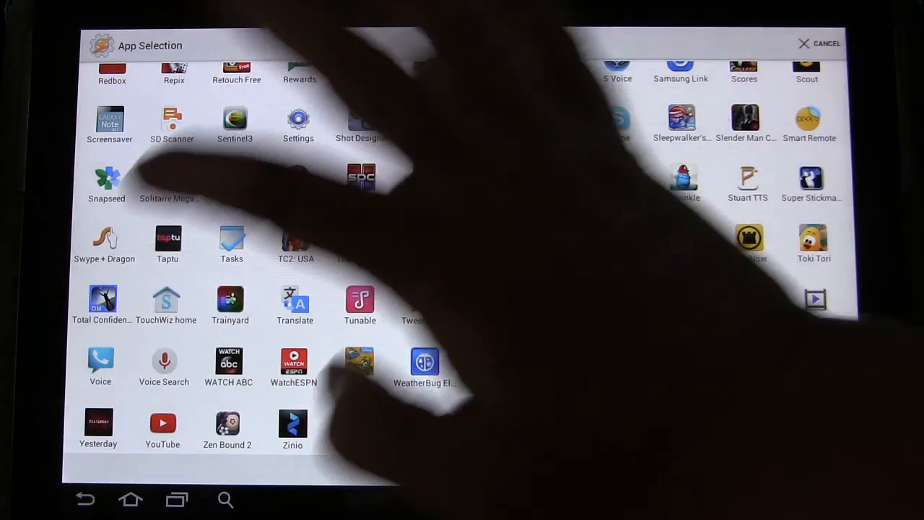
left_click(101, 367)
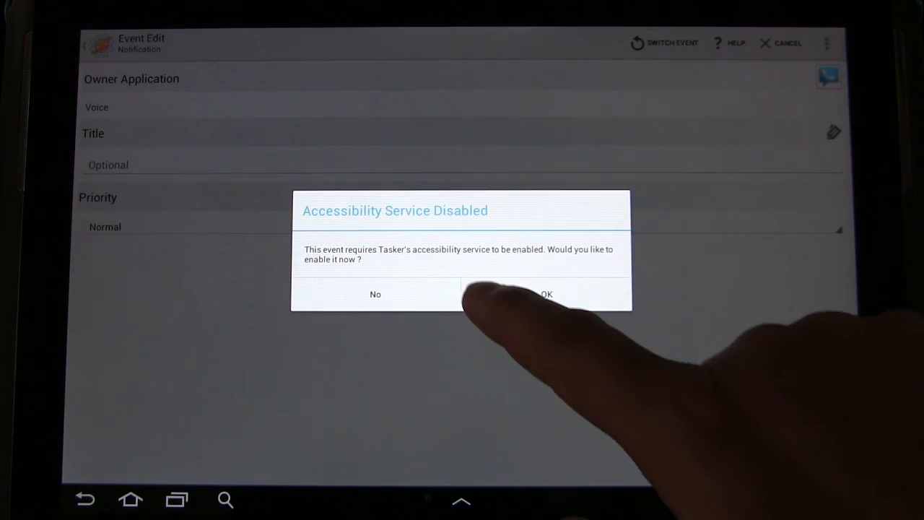
left_click(546, 294)
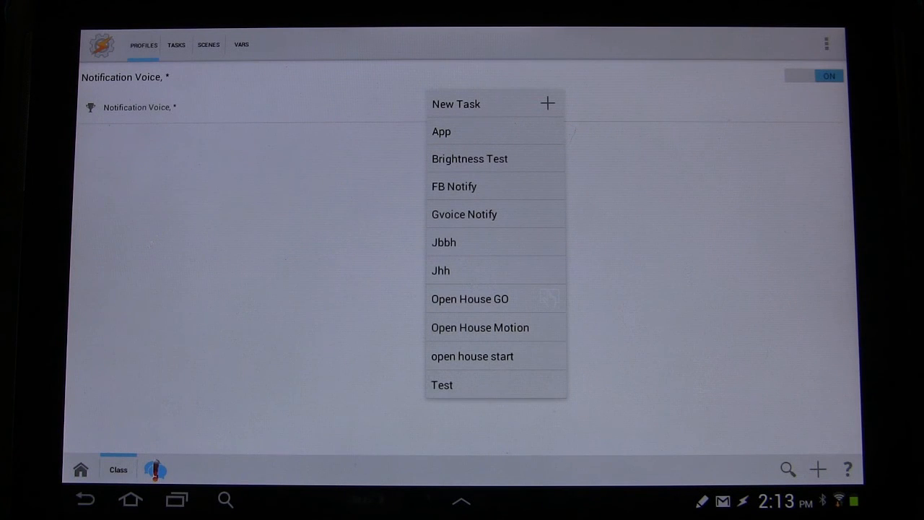
Step: Create the profile's new task named 101 GV Notify
left_click(456, 103)
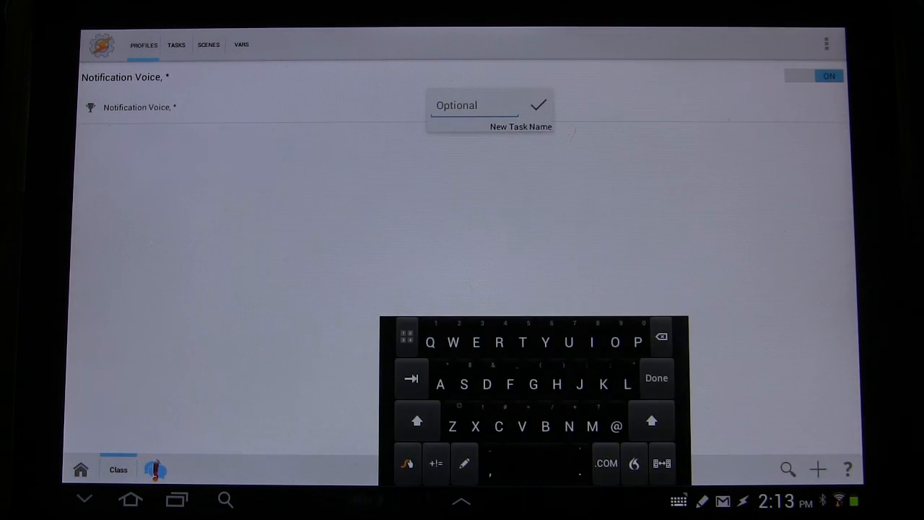
type("1")
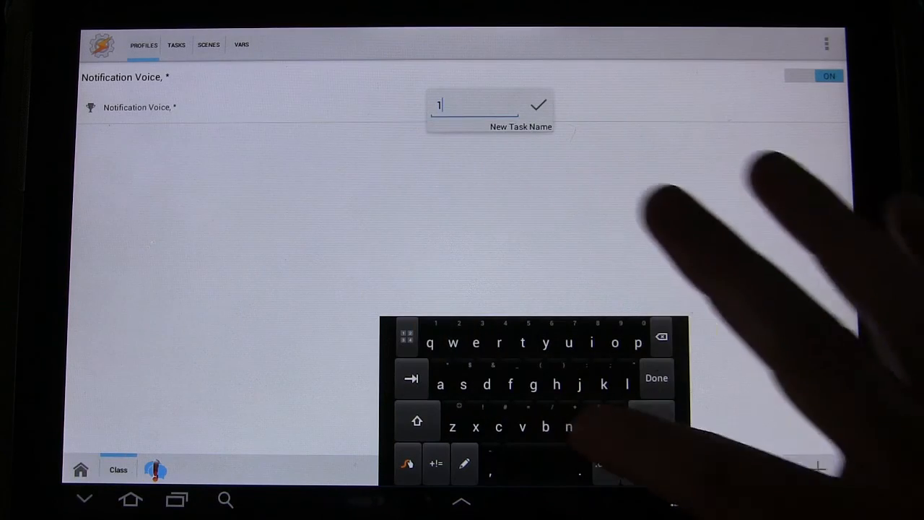
type("0")
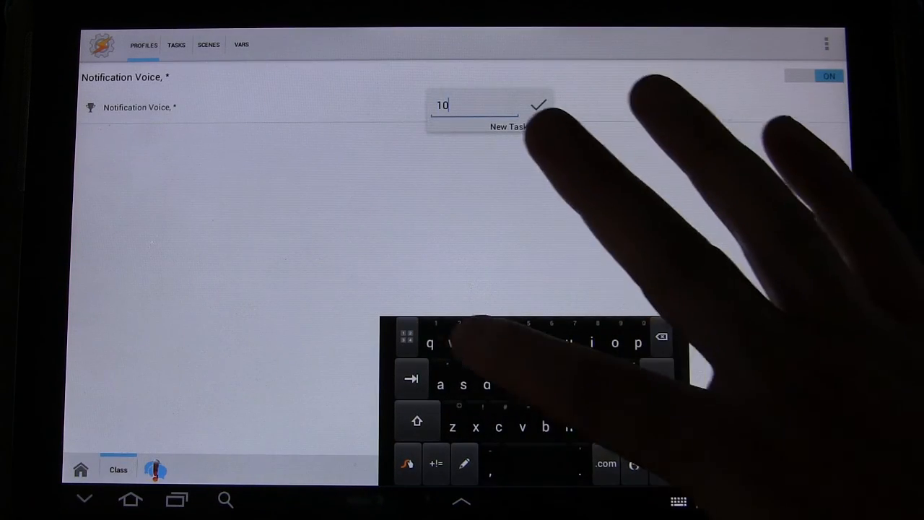
type("2")
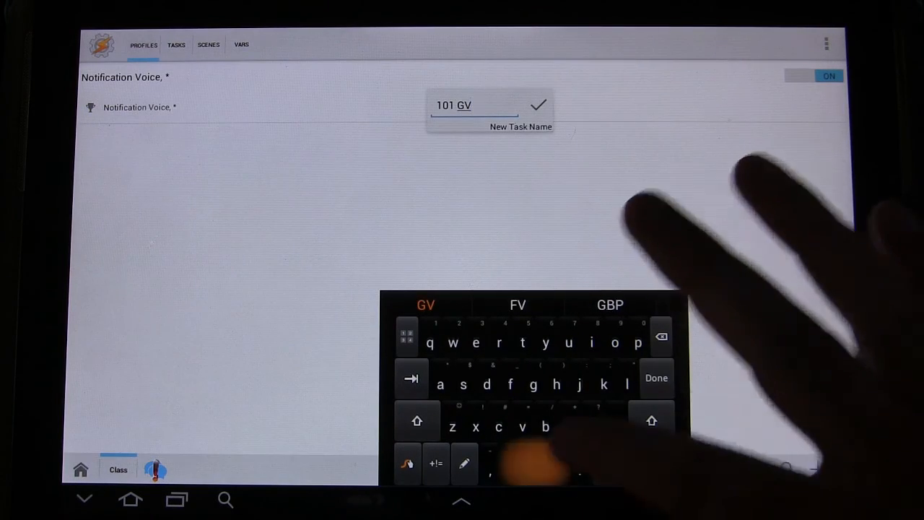
left_click(415, 420)
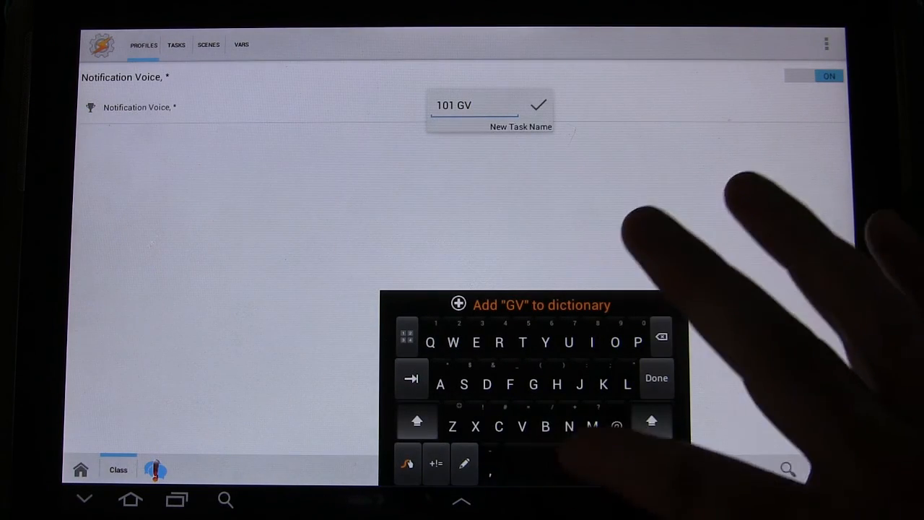
type("Notify")
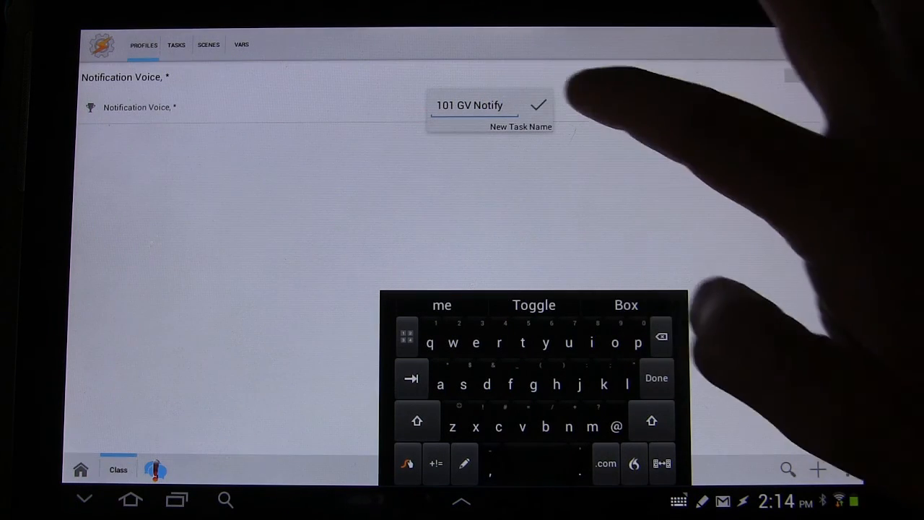
left_click(537, 106)
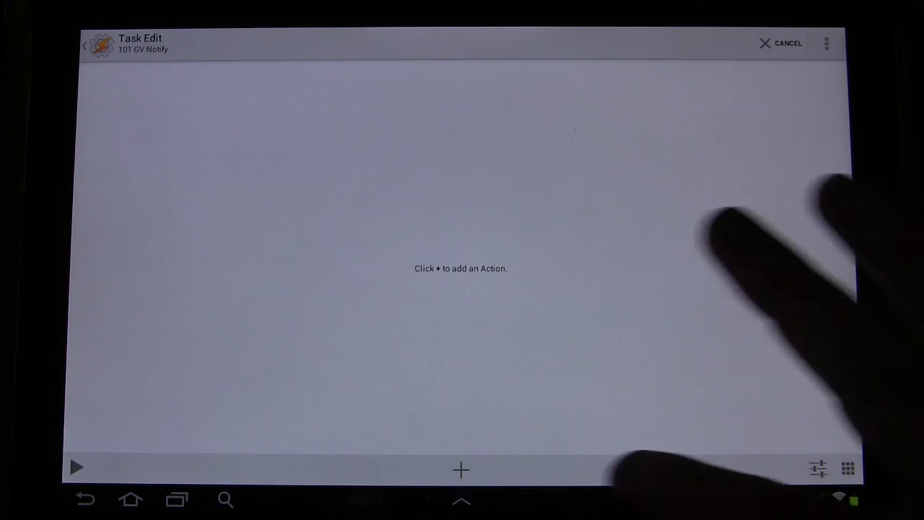
Step: Add a Variable Set action with the name %tGVntitle picked from existing variables
left_click(460, 471)
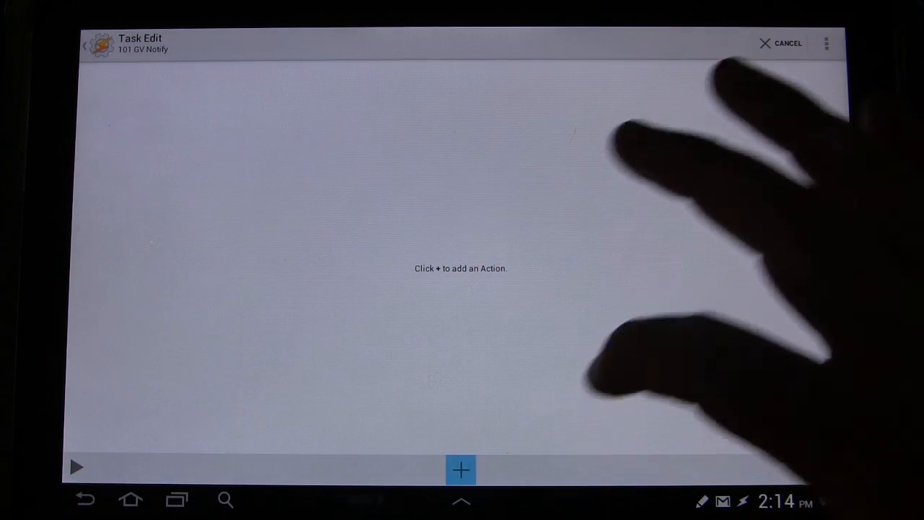
left_click(461, 469)
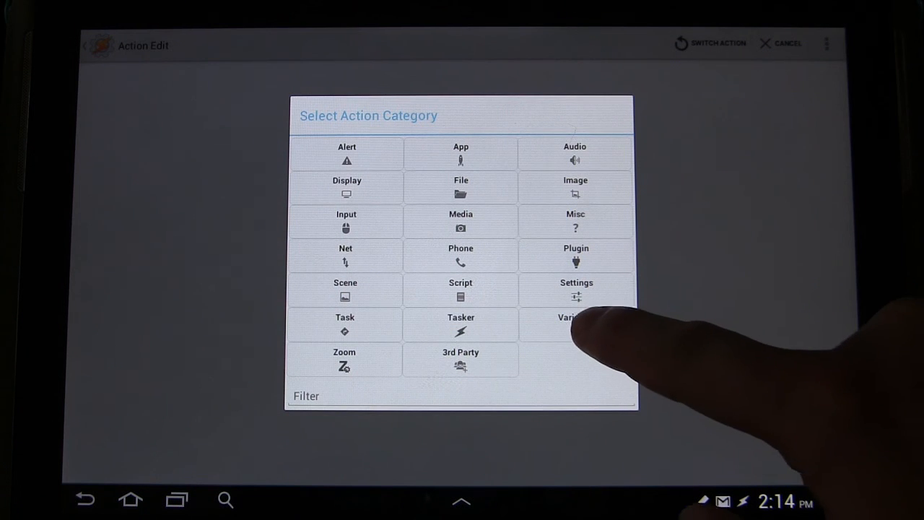
left_click(575, 320)
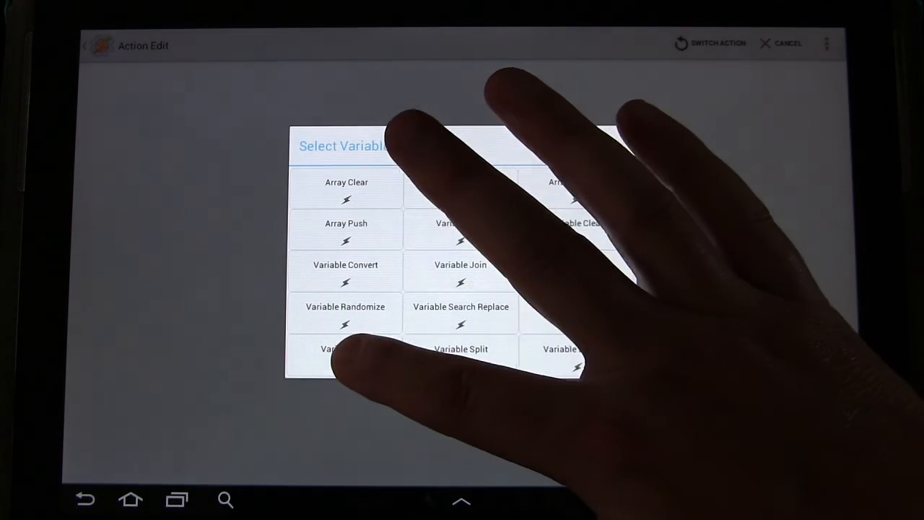
left_click(345, 348)
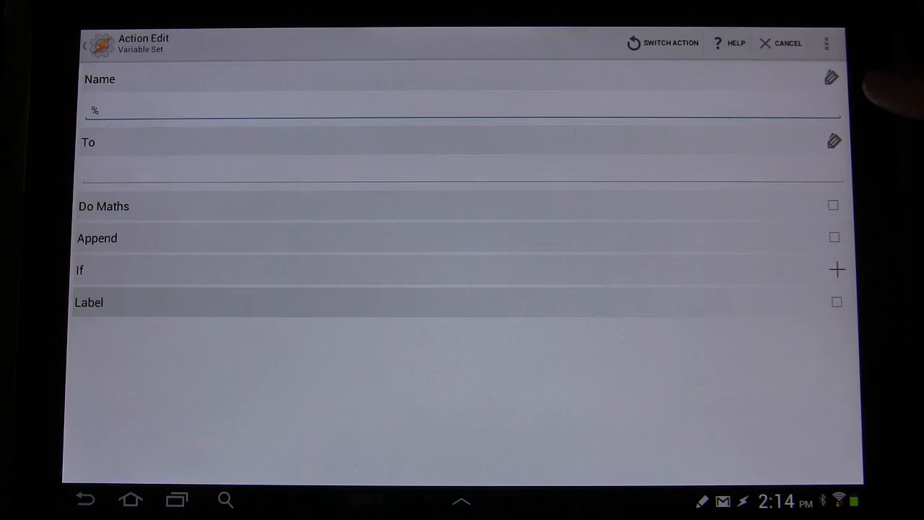
left_click(832, 78)
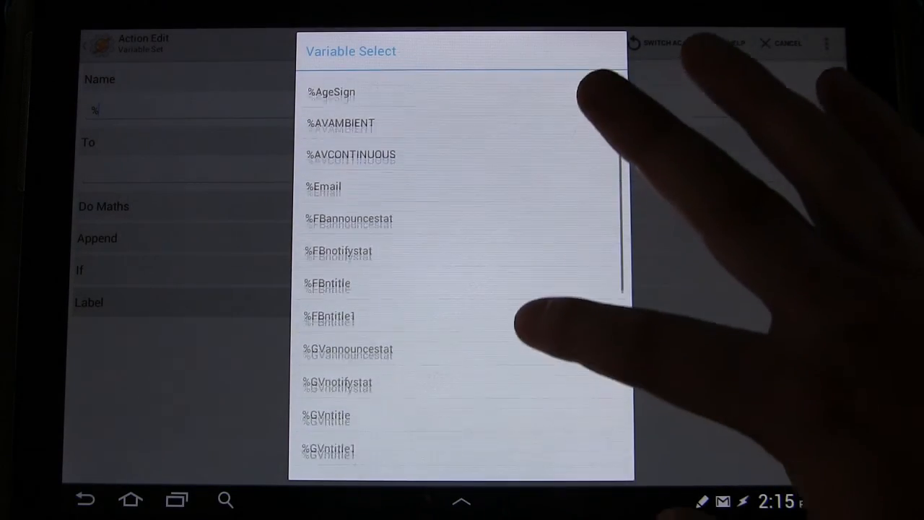
scroll("down", 3)
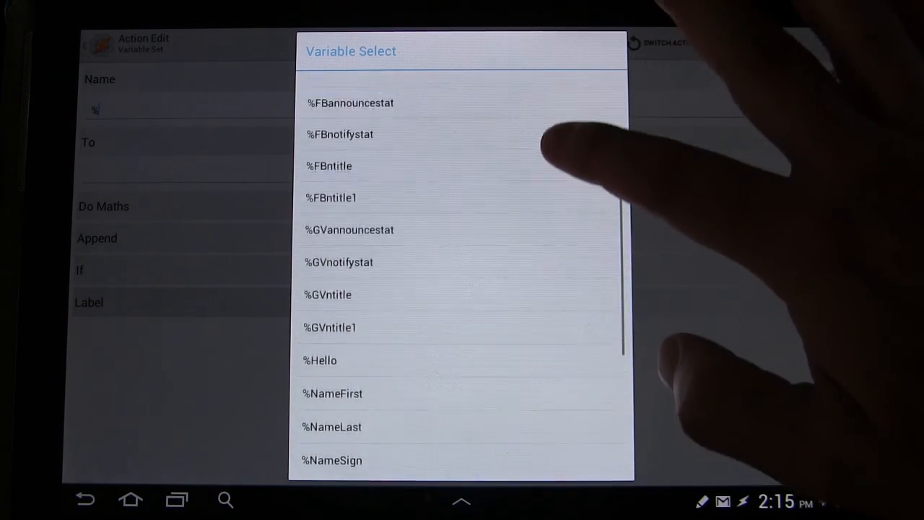
scroll("down", 3)
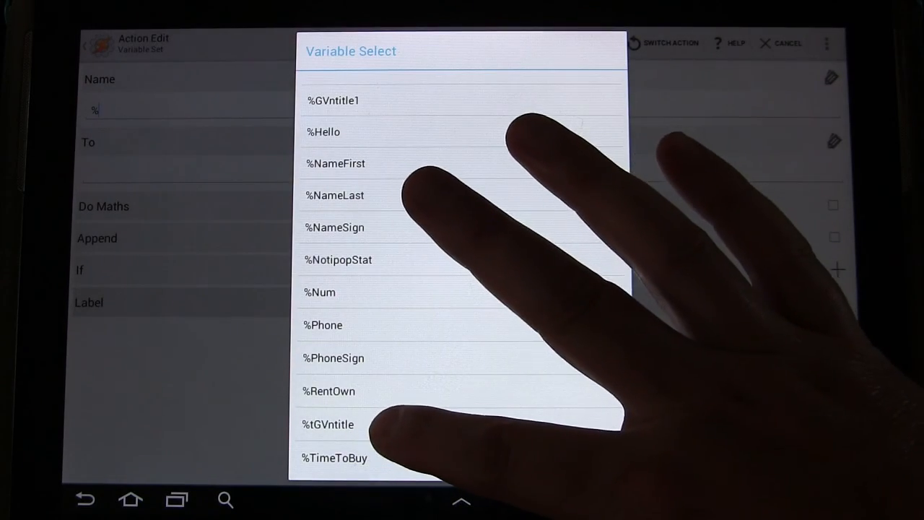
left_click(326, 424)
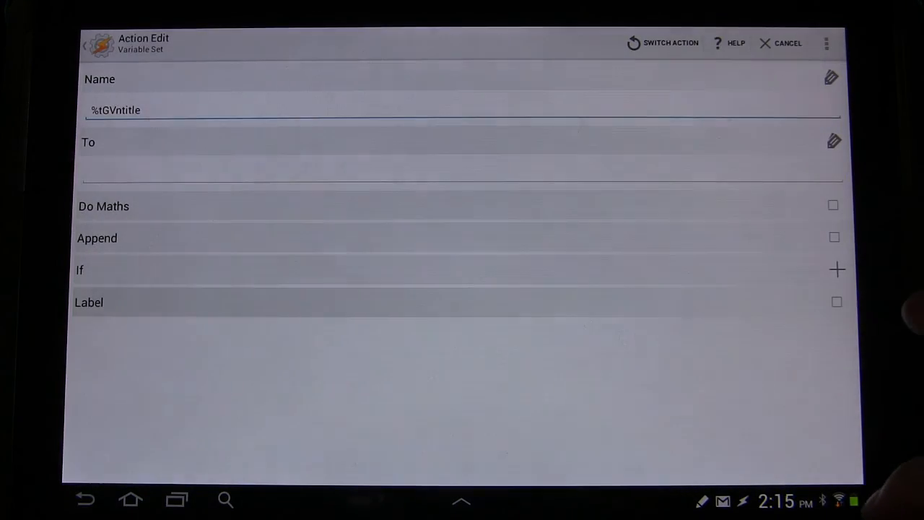
Step: Assign the built-in Notification Title %NTITLE as the value to store
left_click(289, 172)
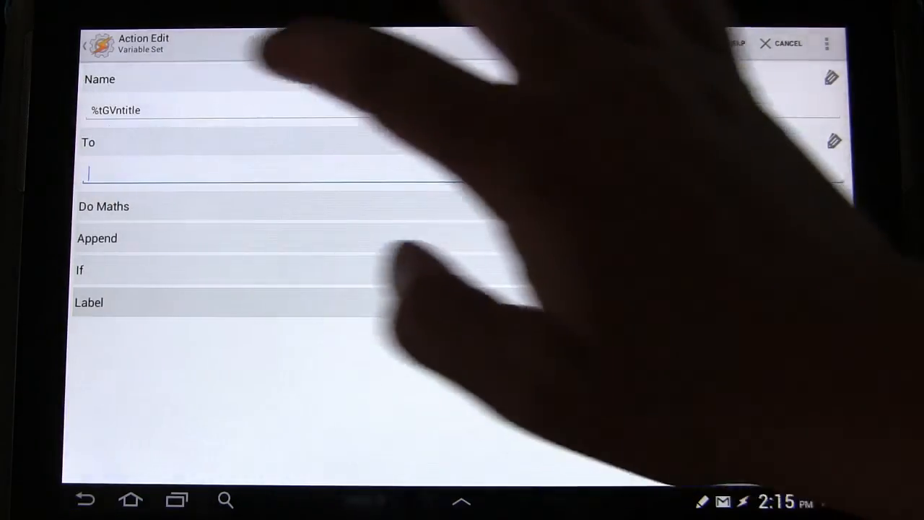
left_click(834, 142)
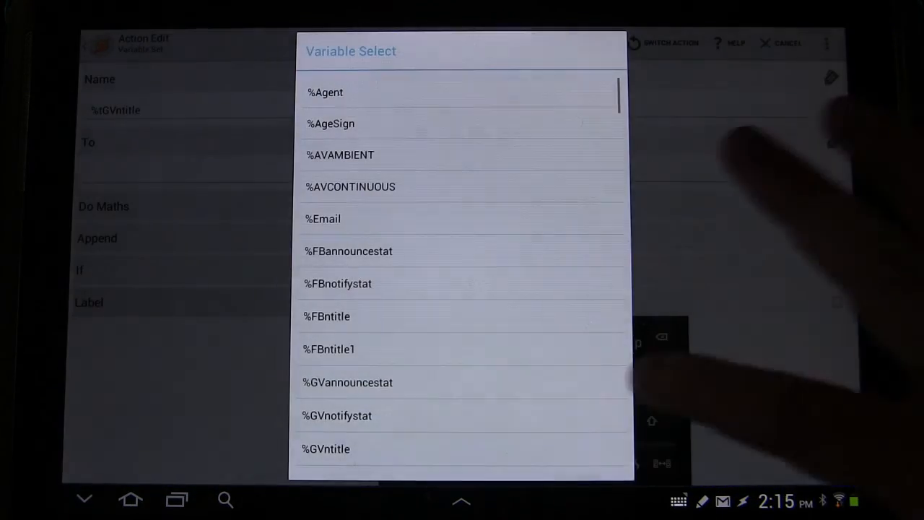
scroll("down", 3)
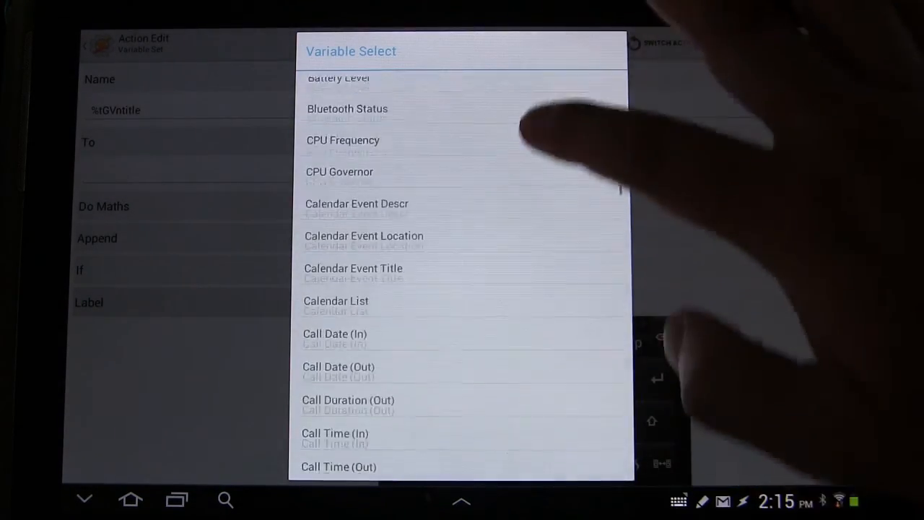
scroll("down", 3)
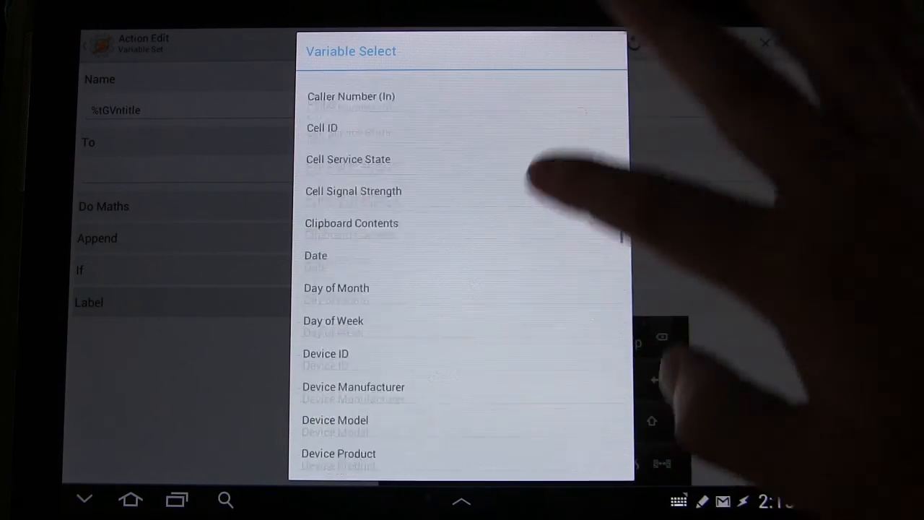
scroll("down", 3)
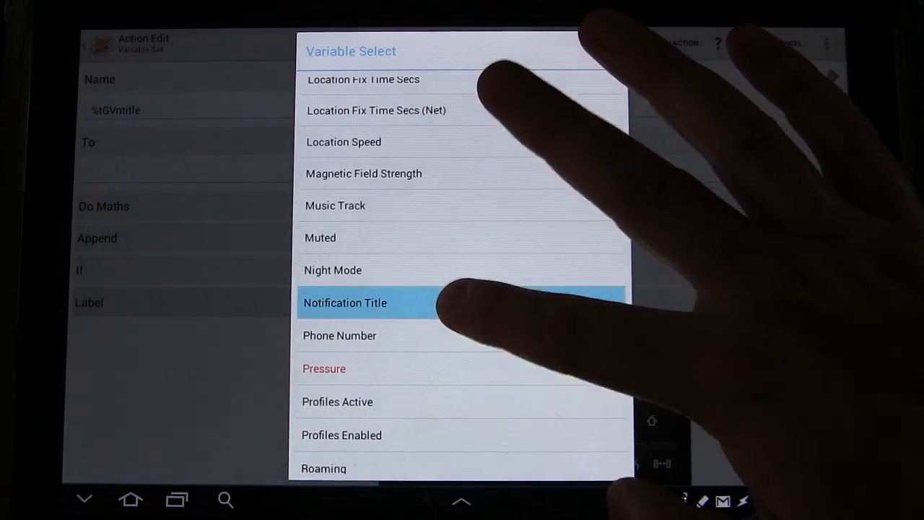
left_click(345, 303)
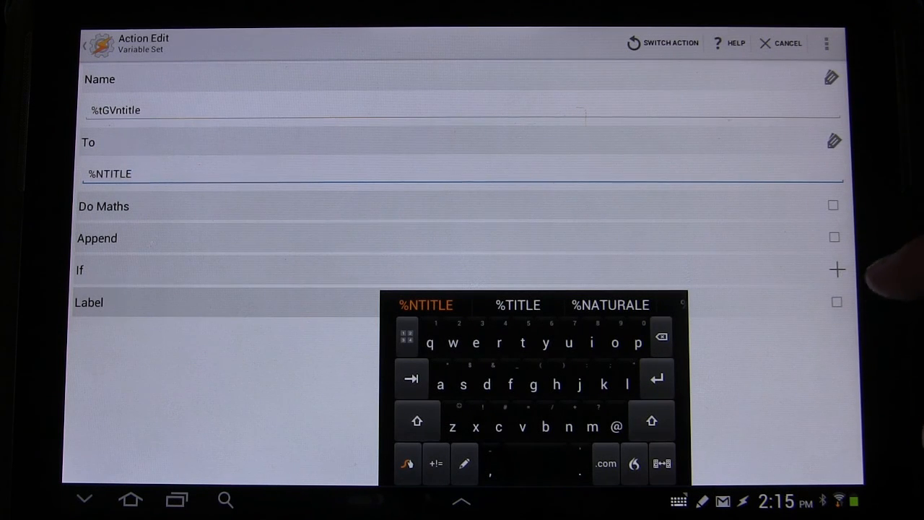
mouse_move(851, 339)
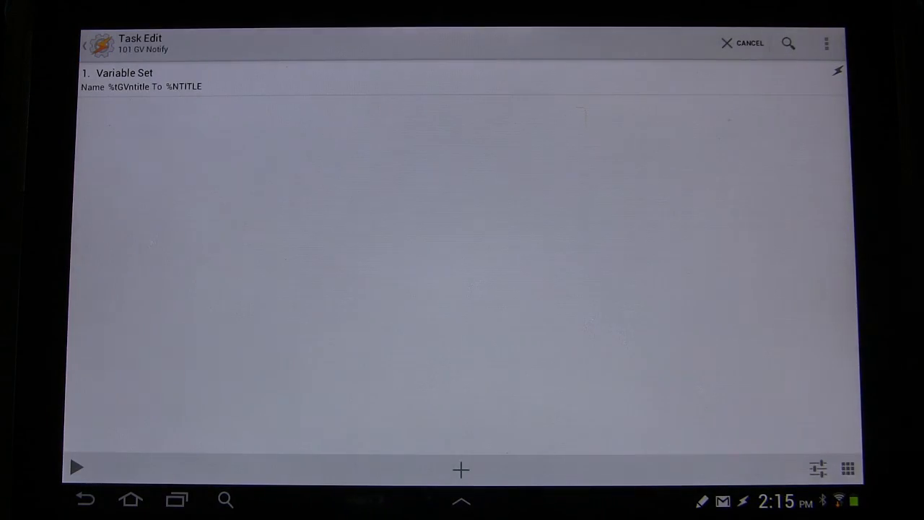
Step: Add a Show Scene action displaying the 101 GV NOTIFY scene
left_click(460, 471)
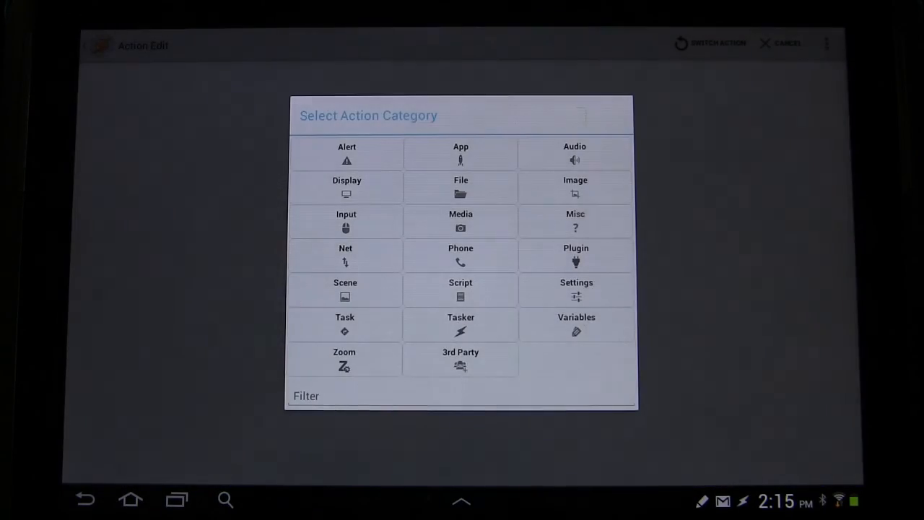
left_click(345, 289)
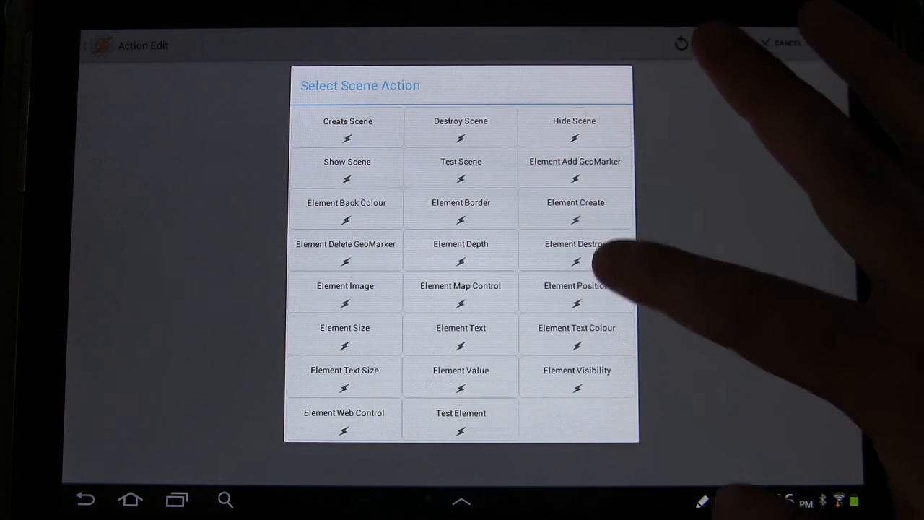
left_click(347, 168)
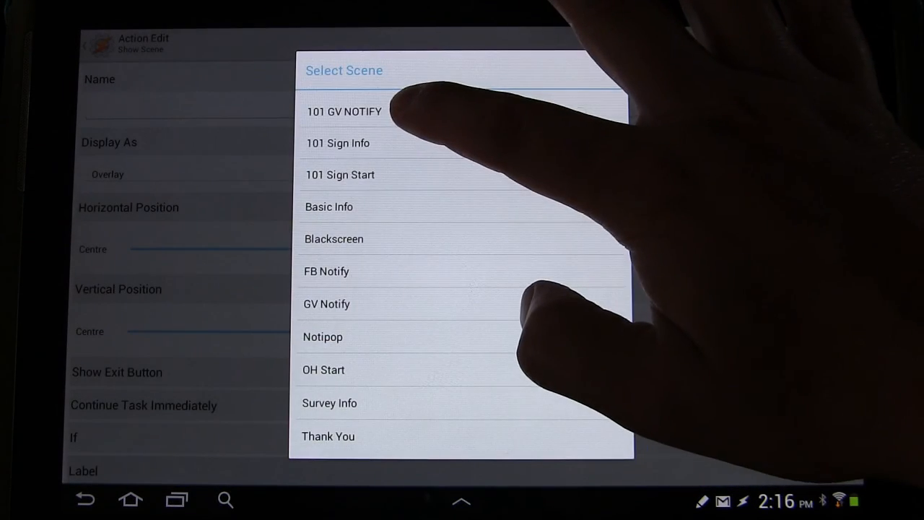
left_click(344, 112)
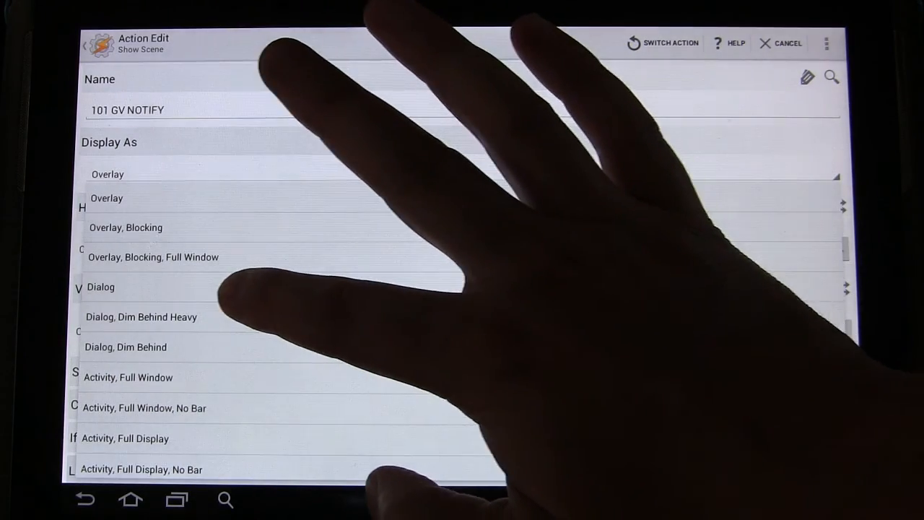
Step: Display it as a dialog positioned at the top with the exit button enabled
left_click(101, 286)
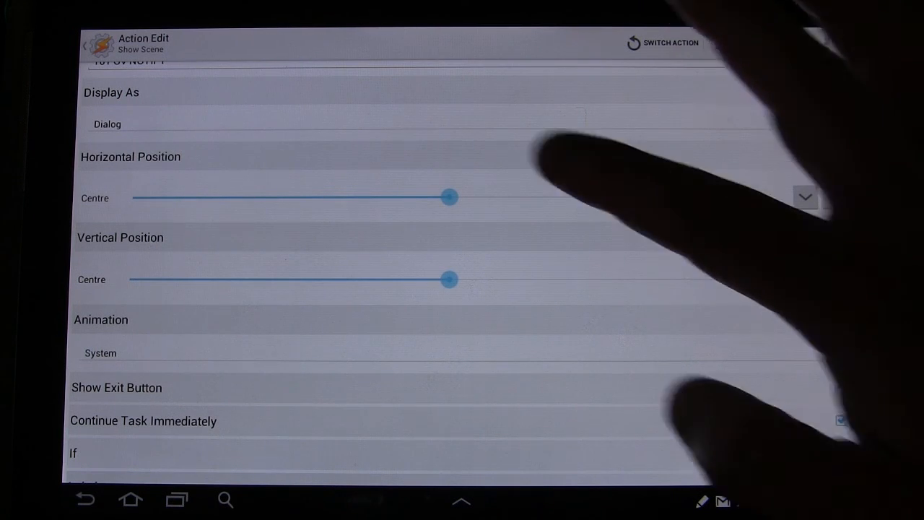
left_click_drag(447, 280, 203, 280)
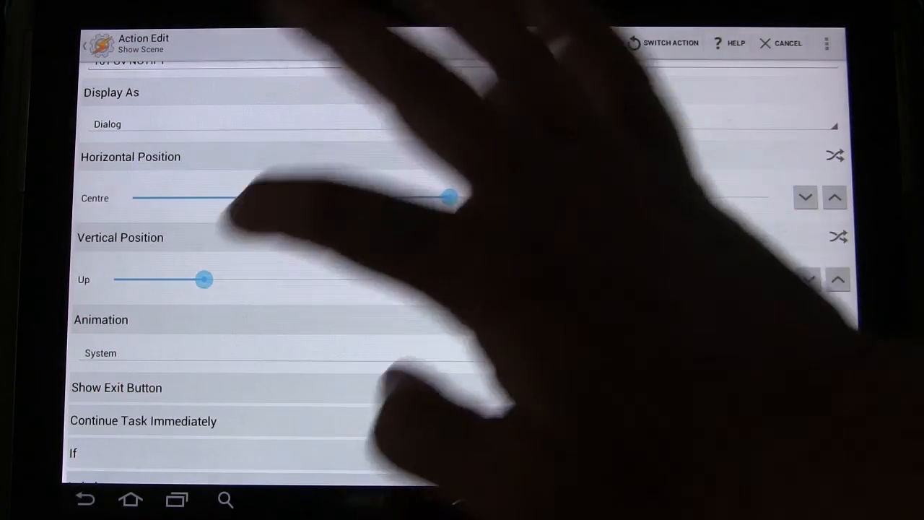
left_click_drag(204, 280, 118, 280)
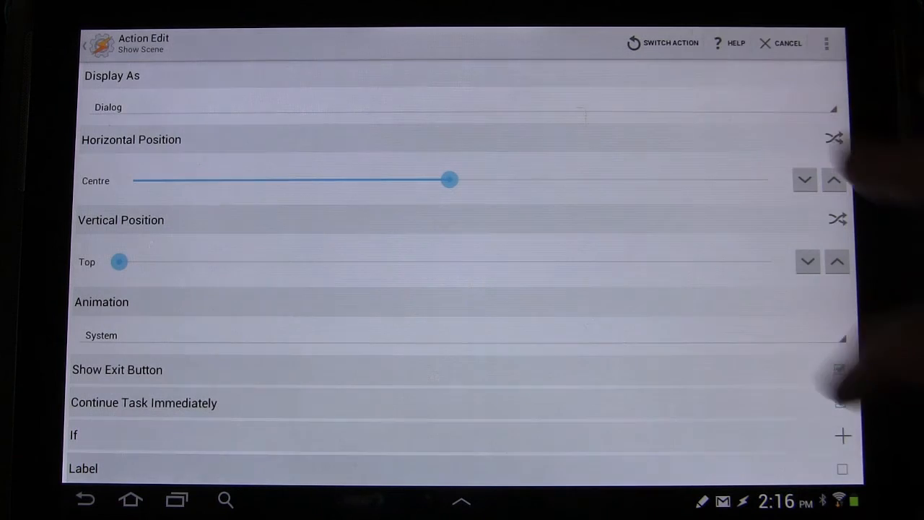
left_click(840, 401)
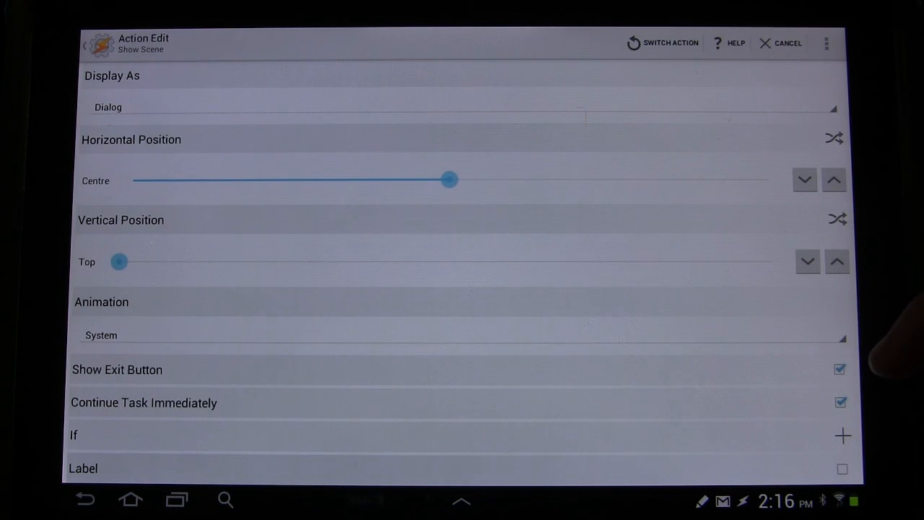
mouse_move(881, 346)
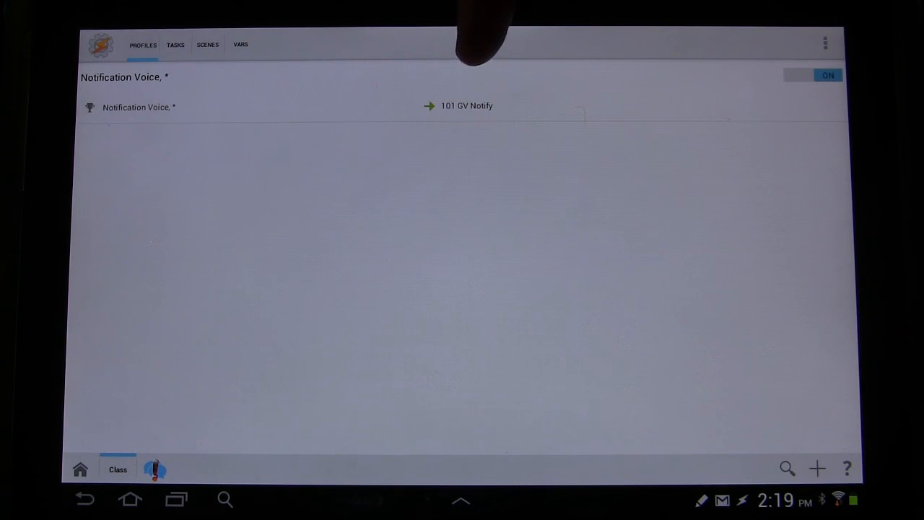
mouse_move(483, 65)
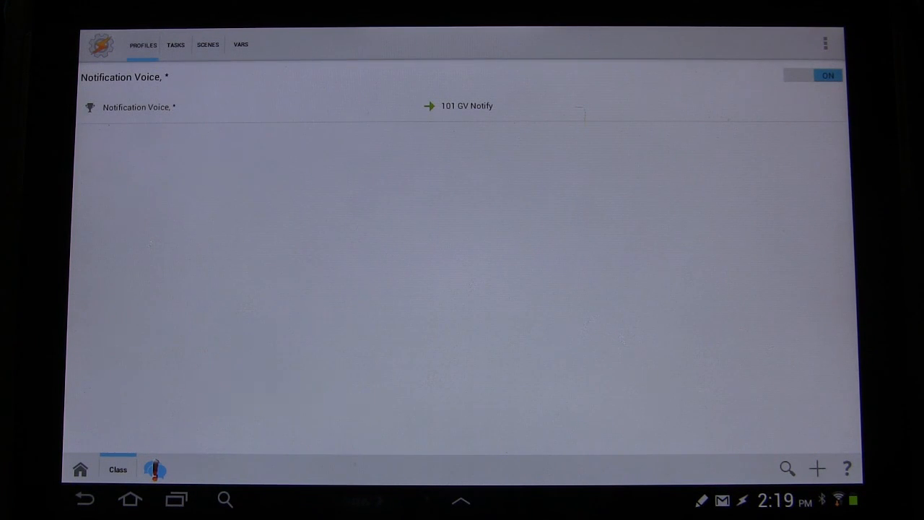
Step: Invert the Notification Voice profile's app selection and link it to the 101 GV Notify task
left_click(138, 107)
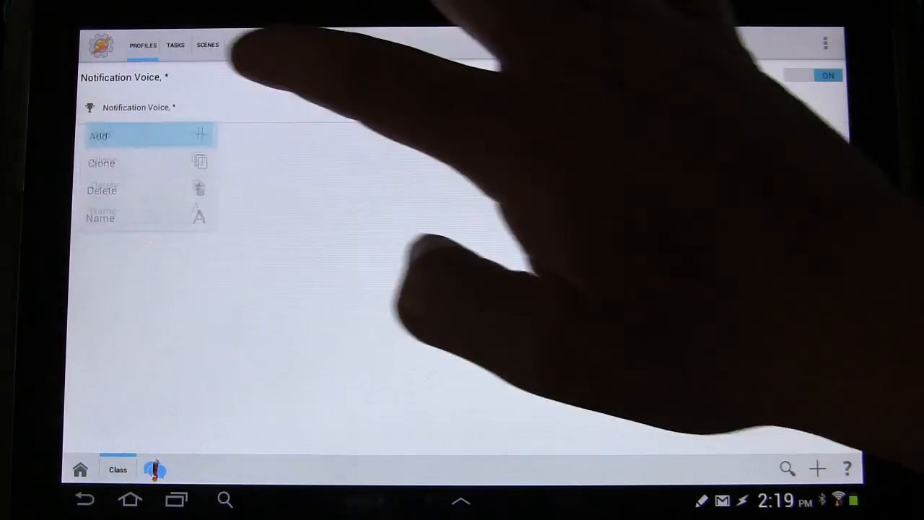
left_click(98, 135)
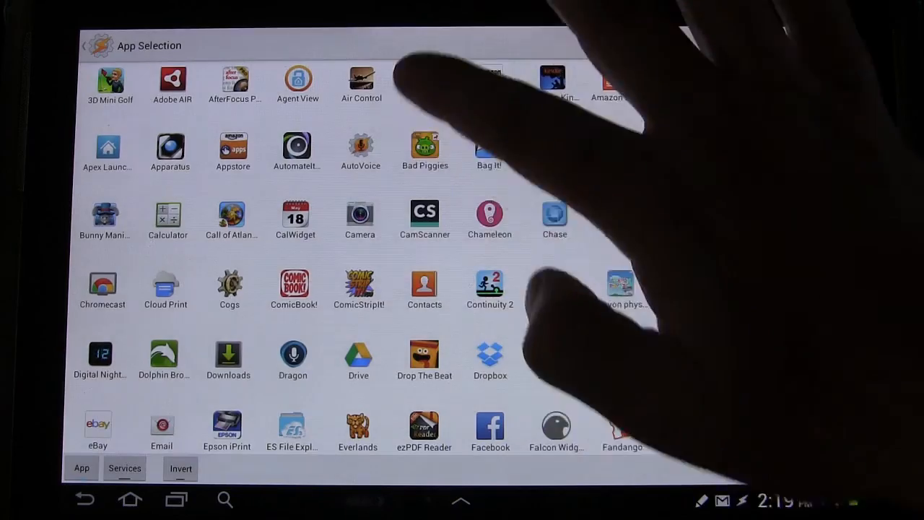
scroll("down", 3)
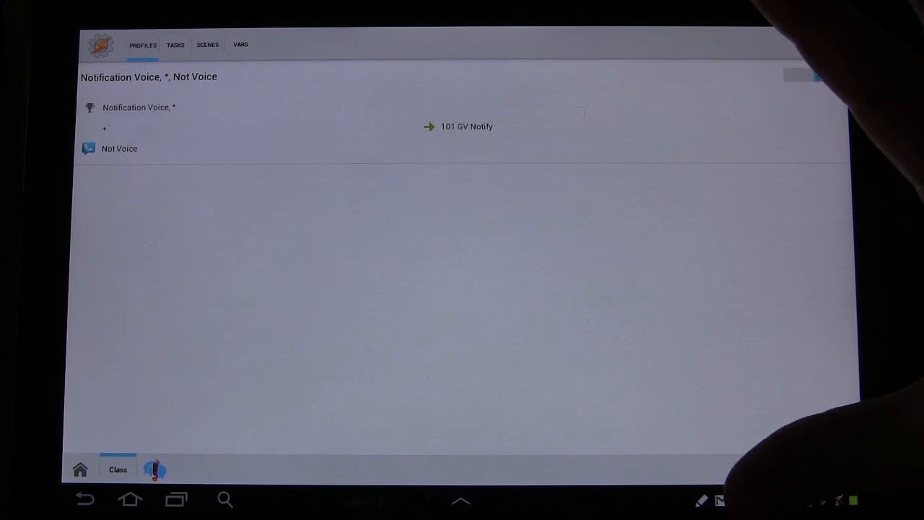
left_click(811, 75)
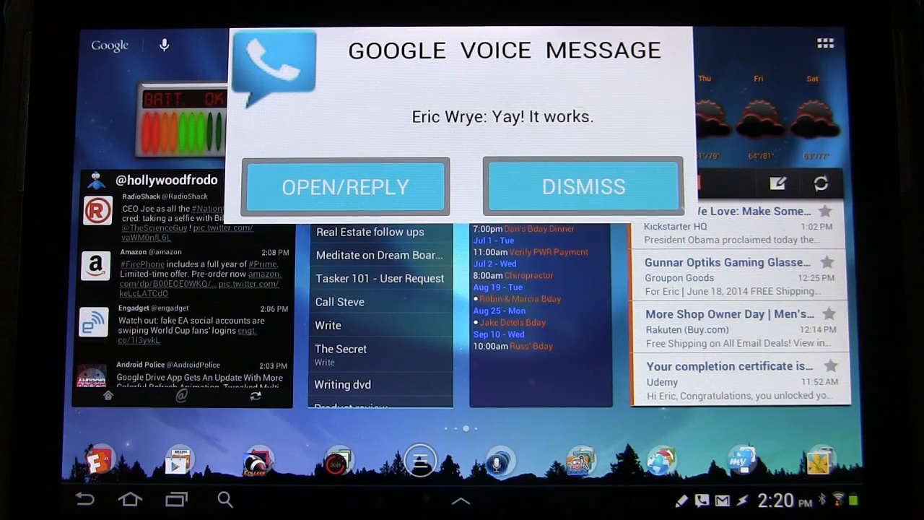
Step: Dismiss the Google Voice message popup on the home screen and reopen Tasker
left_click(583, 186)
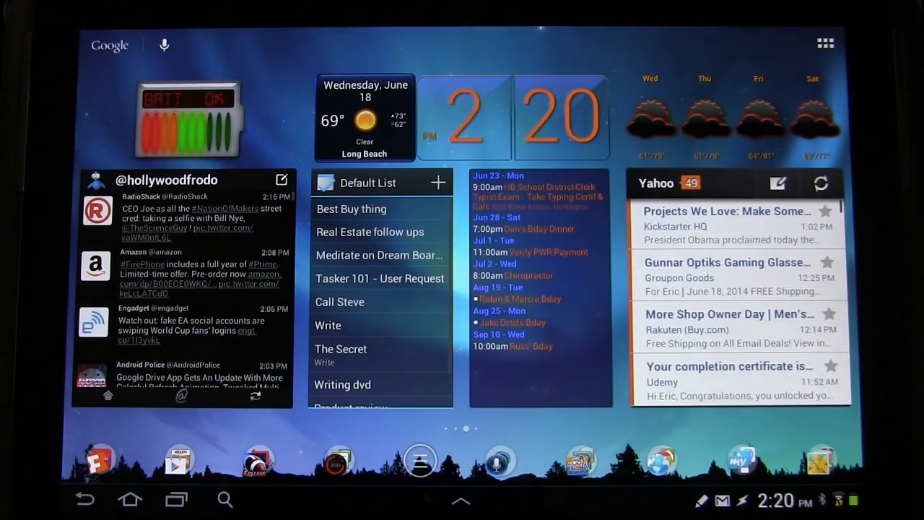
left_click(780, 499)
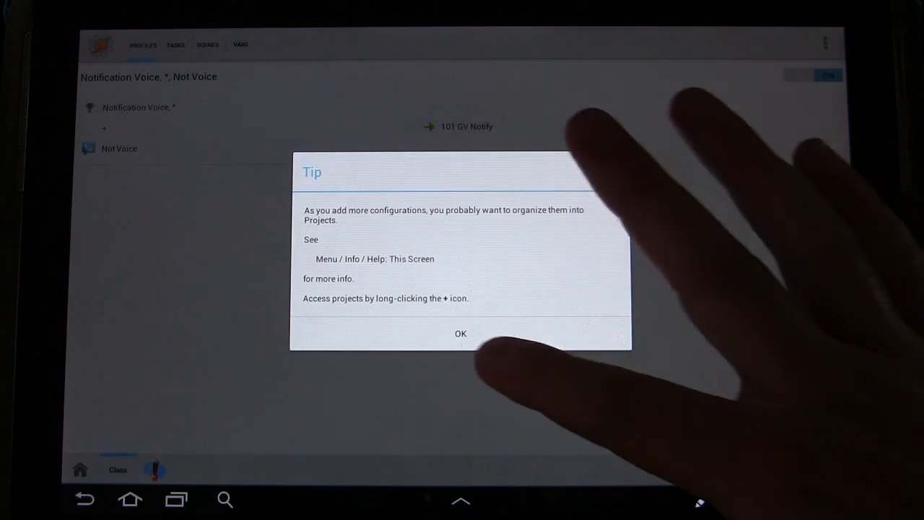
Step: Dismiss the projects tip, begin a task named 101 APP, then back out of adding an action
left_click(459, 332)
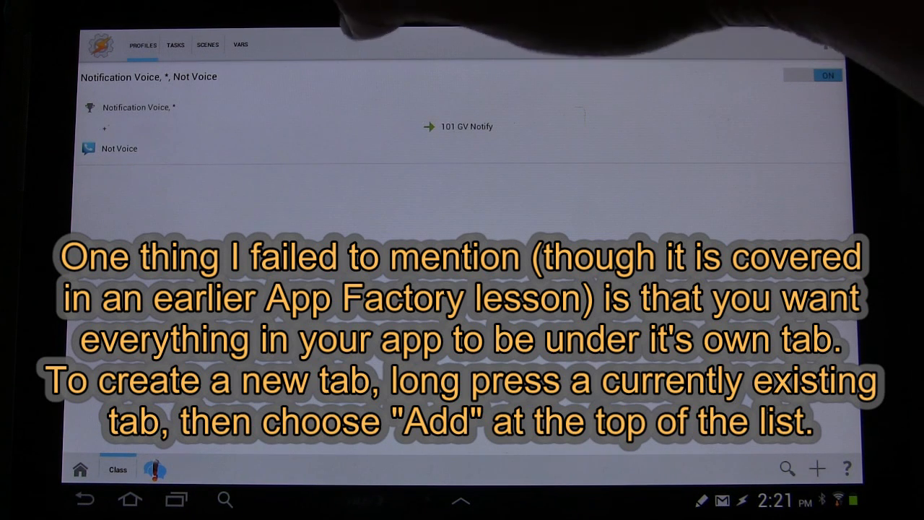
left_click(175, 43)
type("101 APP")
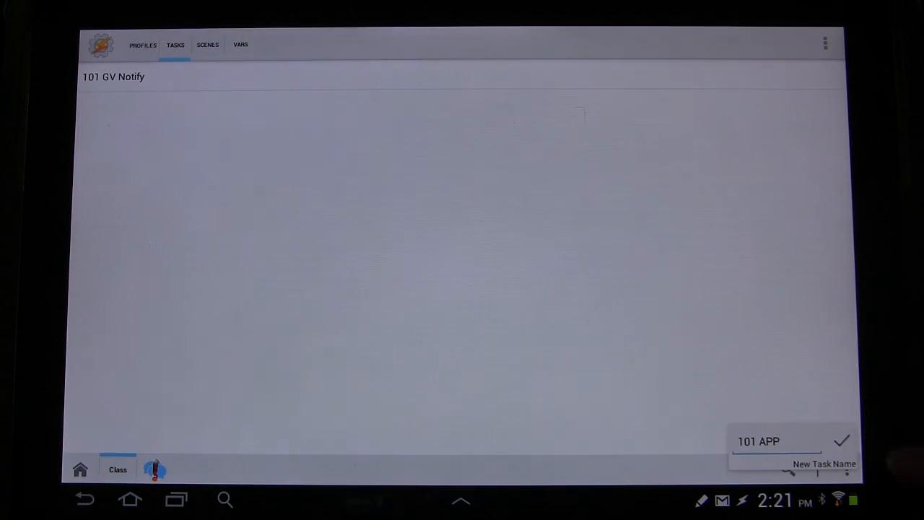
left_click(841, 442)
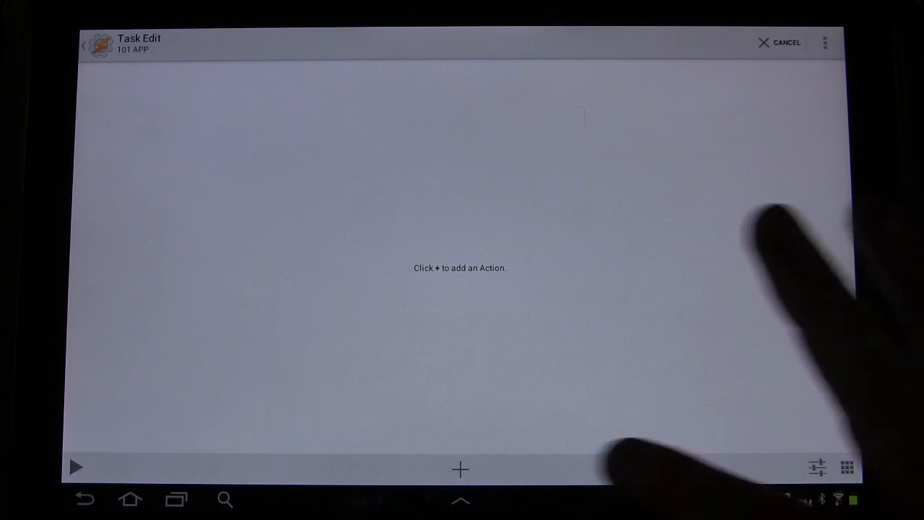
left_click(459, 468)
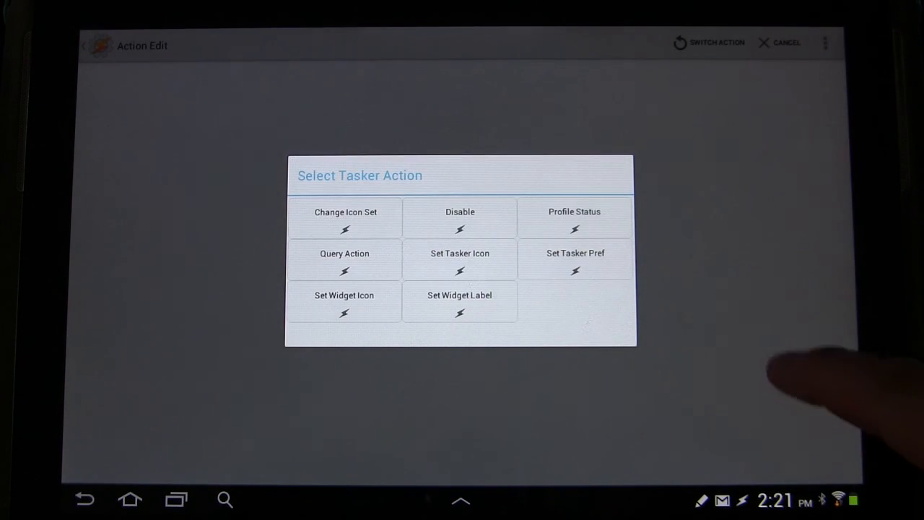
left_click(575, 211)
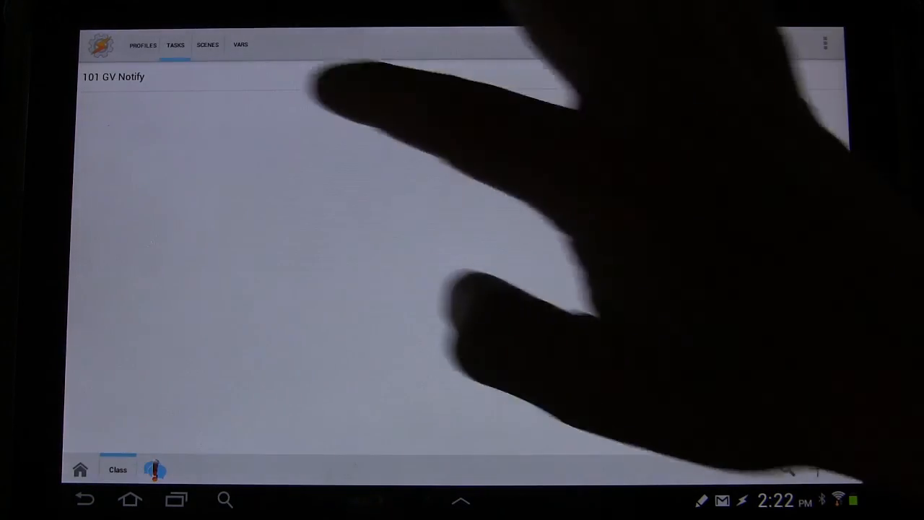
Step: Rename the Notification Voice profile to 101 Goog Voi and return to the tasks list
left_click(141, 45)
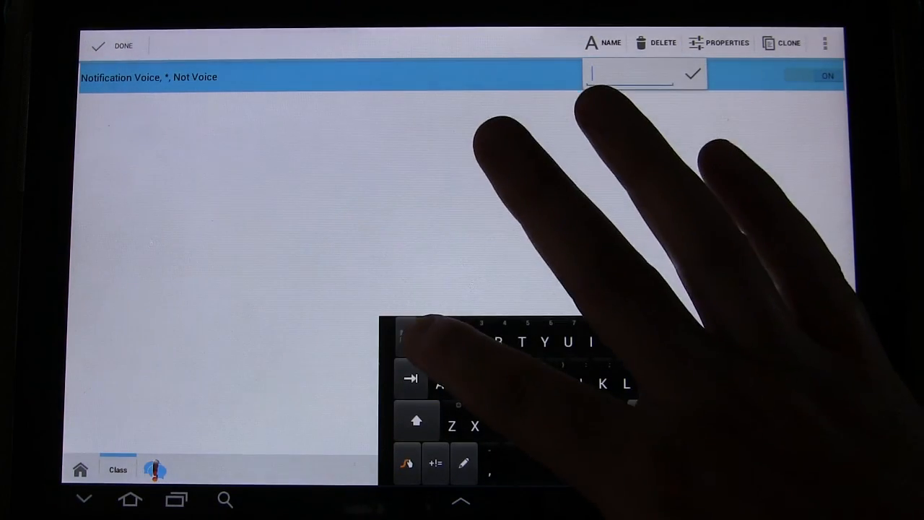
type("101 G")
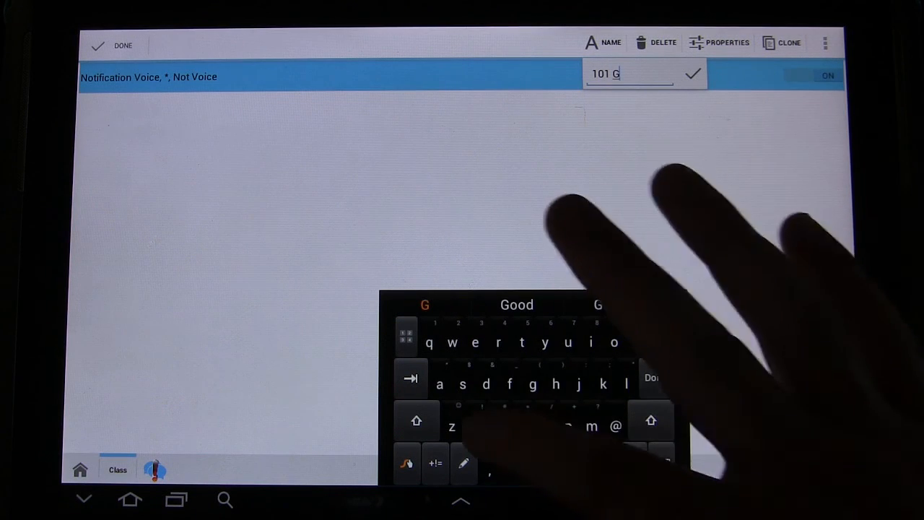
type("oog")
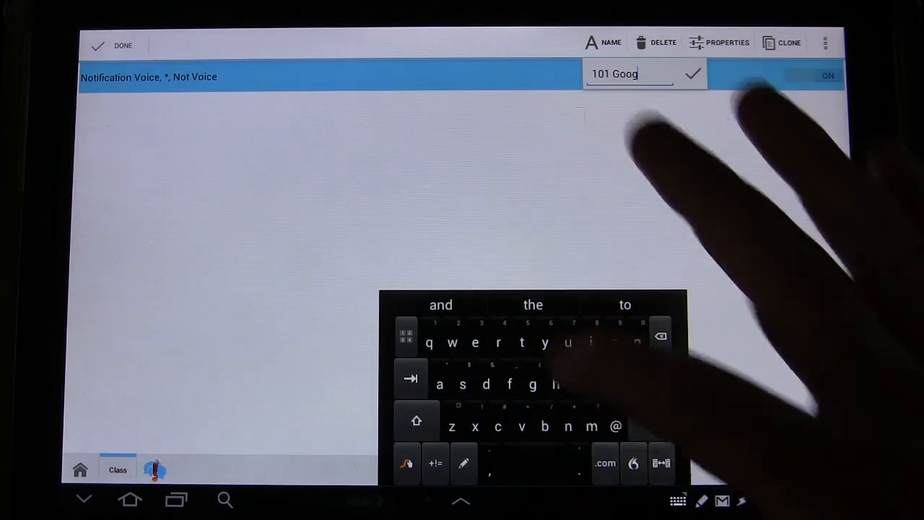
type("v")
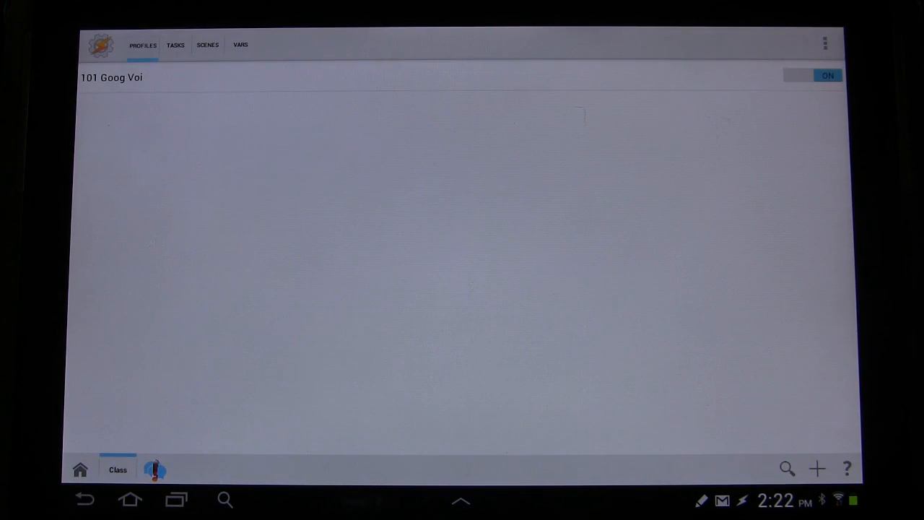
left_click(176, 45)
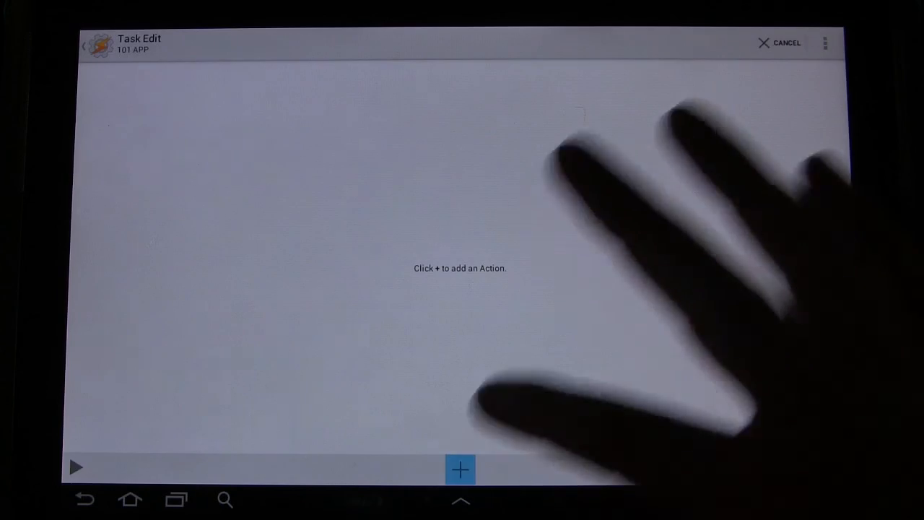
Step: Add a new action to task 101 APP from the Tasker action category
left_click(459, 469)
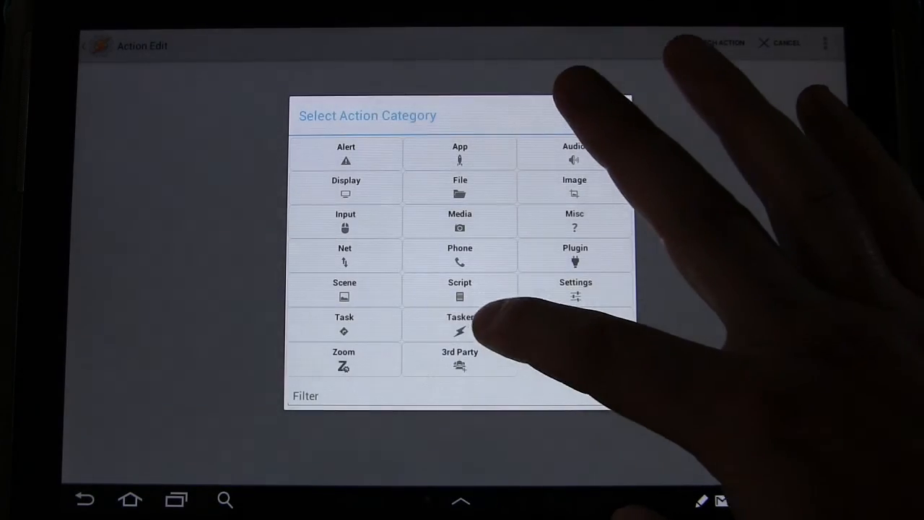
left_click(459, 323)
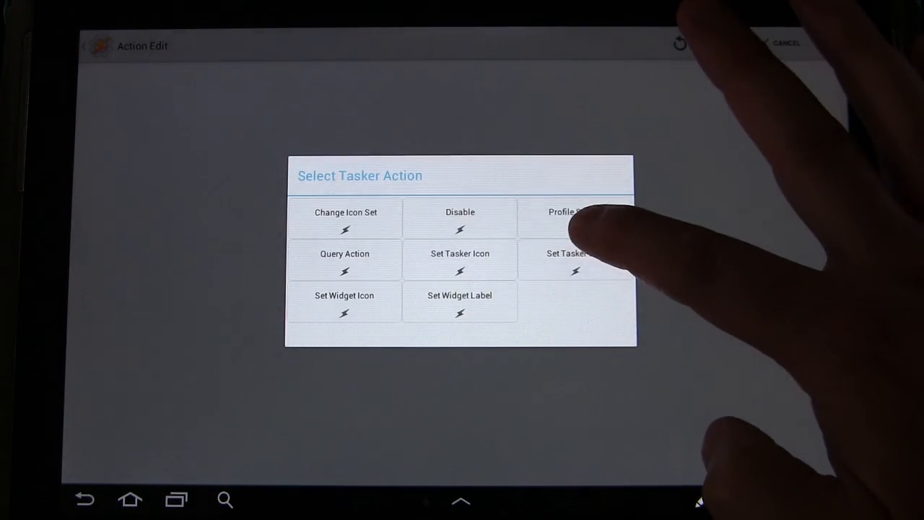
Step: Add a Profile Status action setting profile 101 Goog Voi to On and save the task
left_click(566, 210)
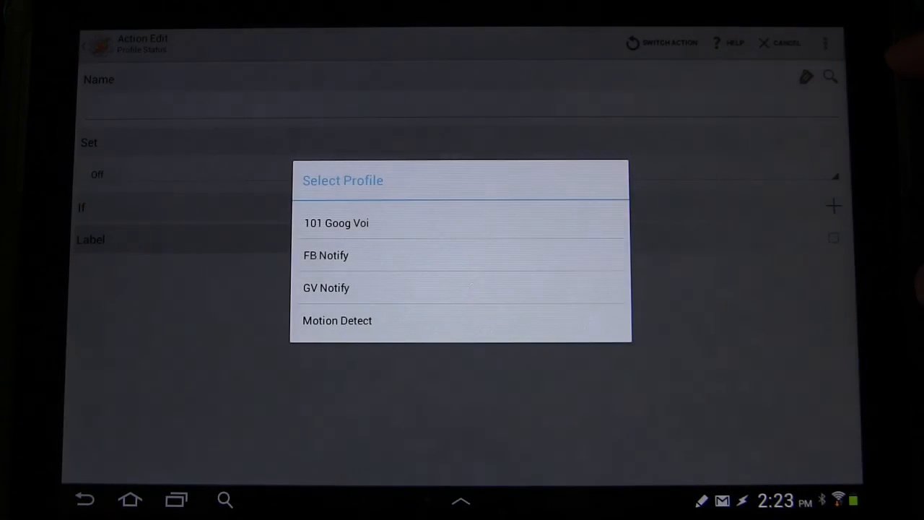
left_click(335, 222)
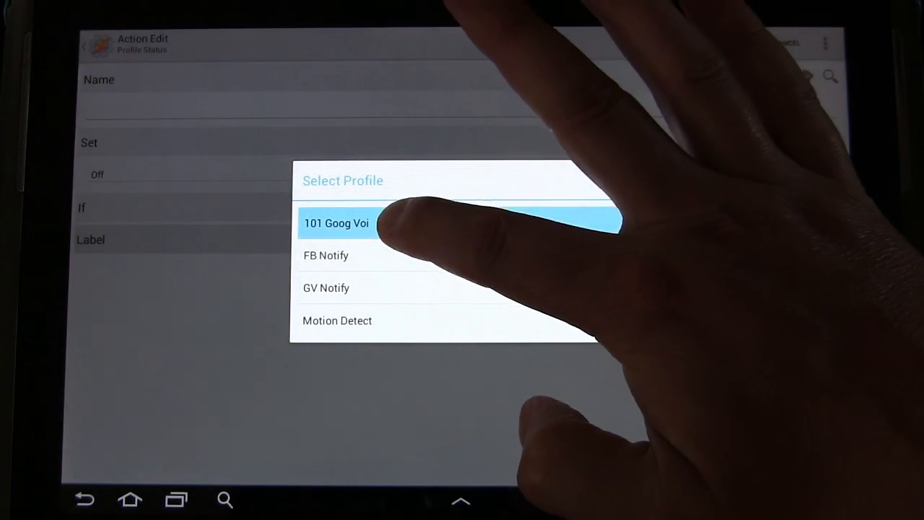
left_click(337, 222)
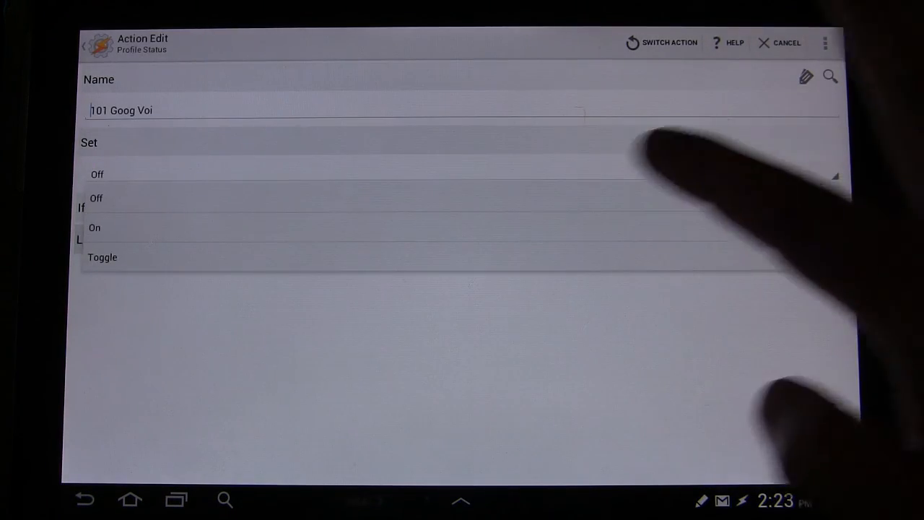
left_click(95, 228)
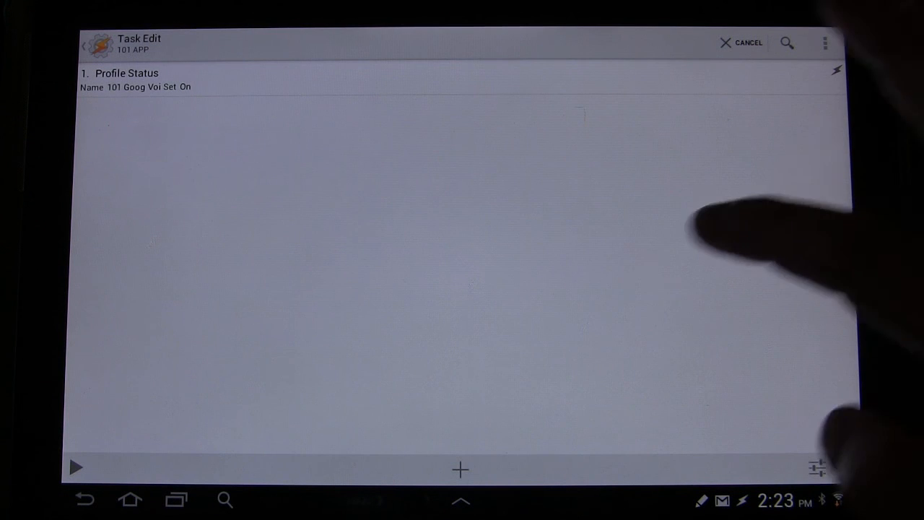
left_click(748, 44)
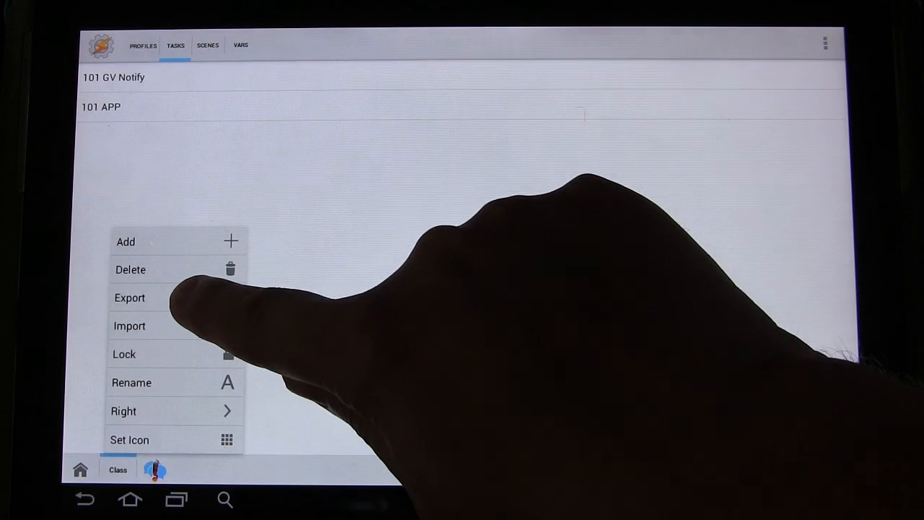
Step: View the Class project's export choices (As App / XML to SD) and back out to the menu
left_click(130, 298)
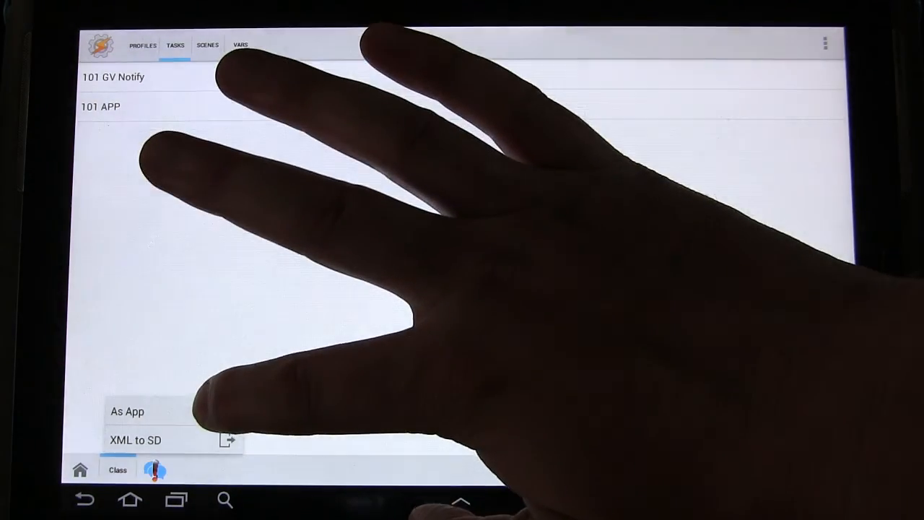
left_click(127, 411)
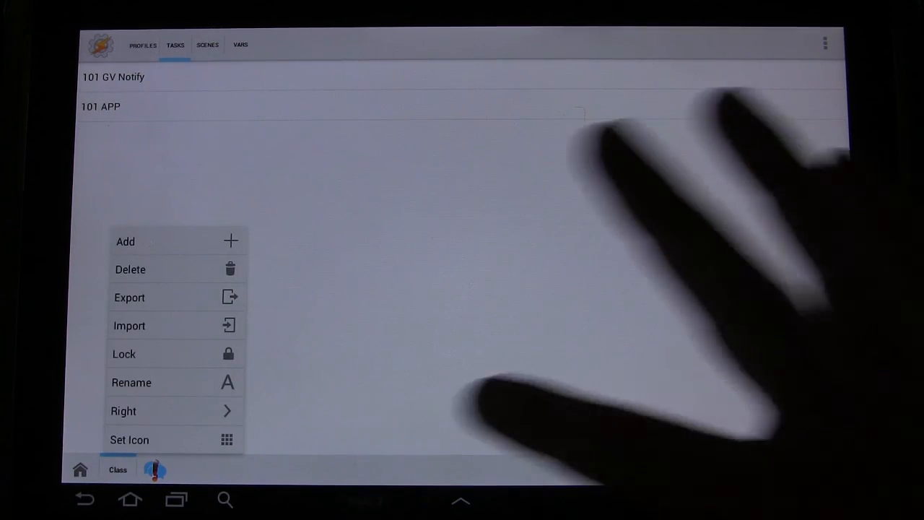
Step: Give the Class project an icon picked from the built-in icon grid
left_click(130, 439)
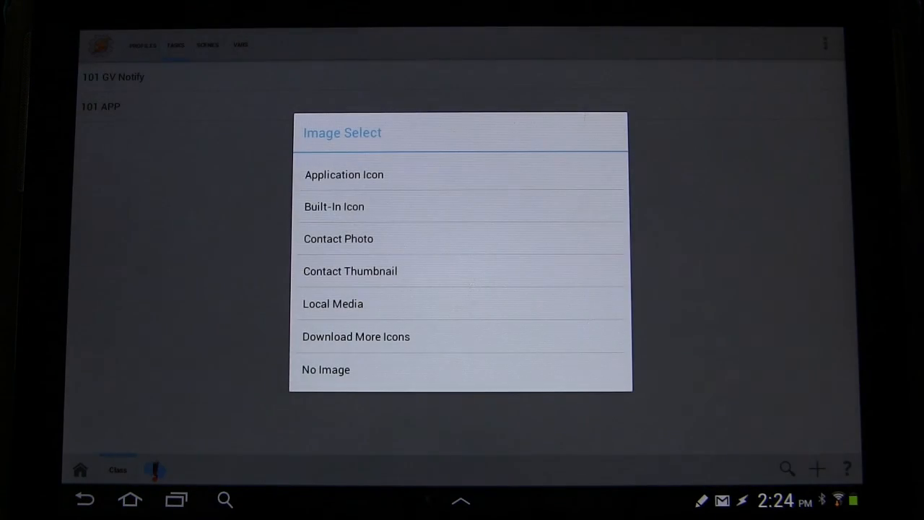
left_click(333, 206)
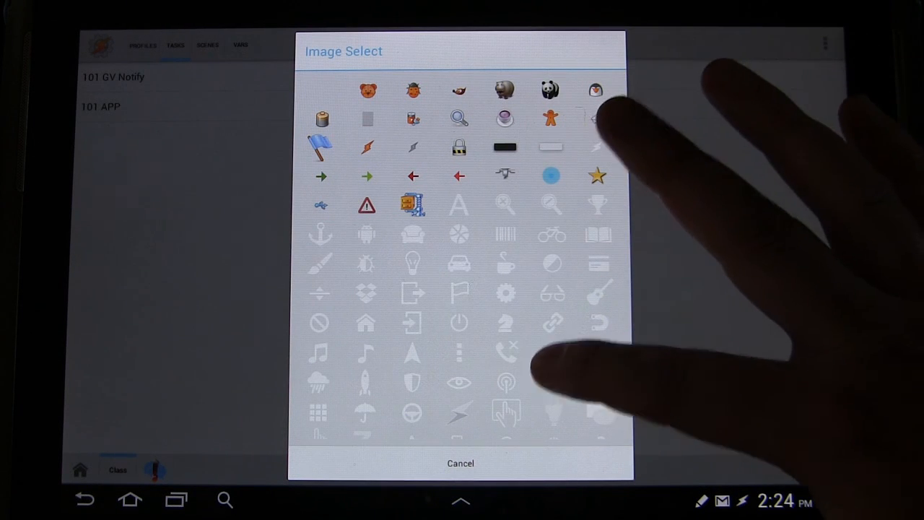
scroll("down", 3)
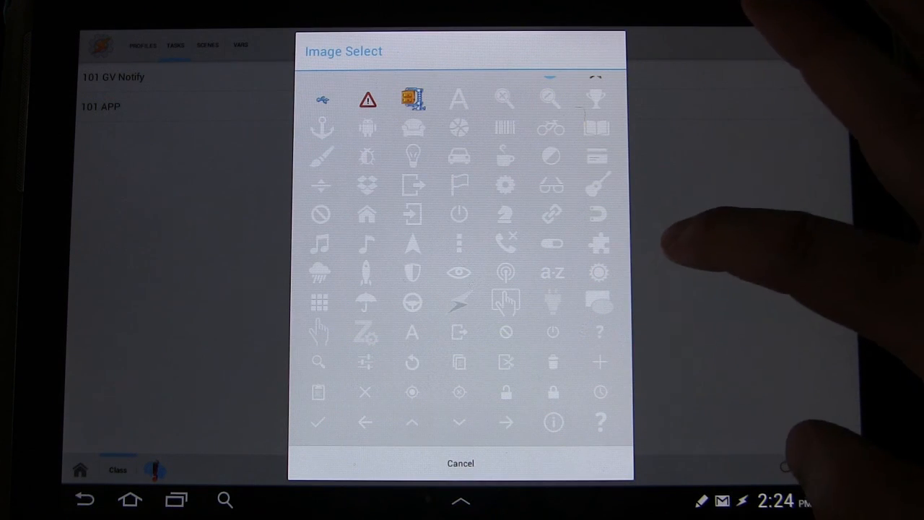
scroll("down", 3)
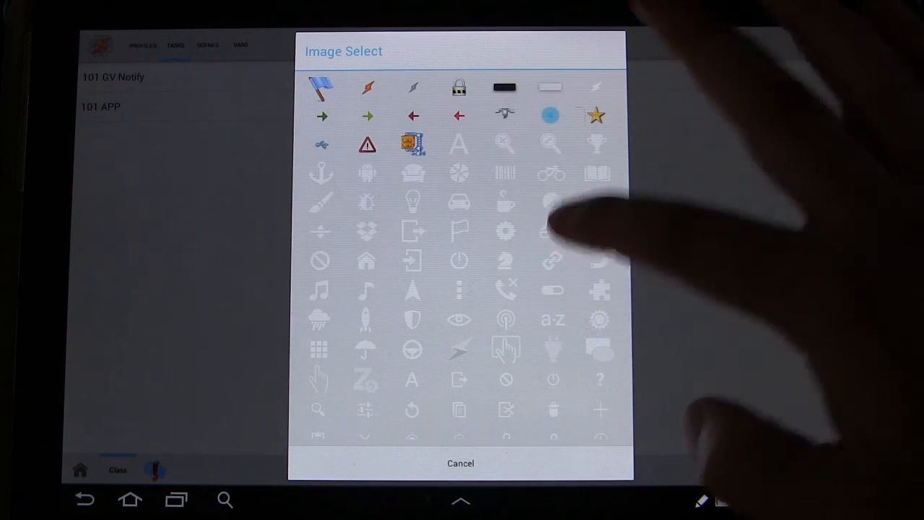
left_click(459, 462)
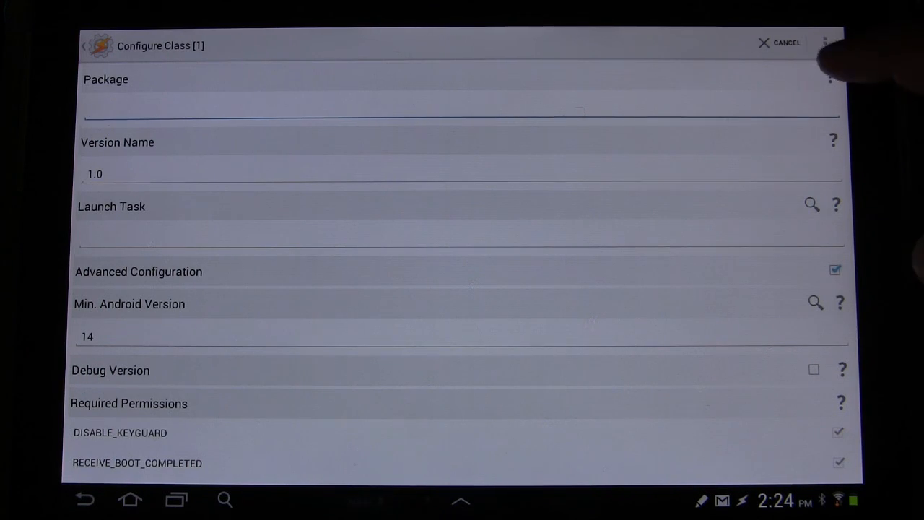
Step: Read and dismiss the help about the export package name
left_click(828, 79)
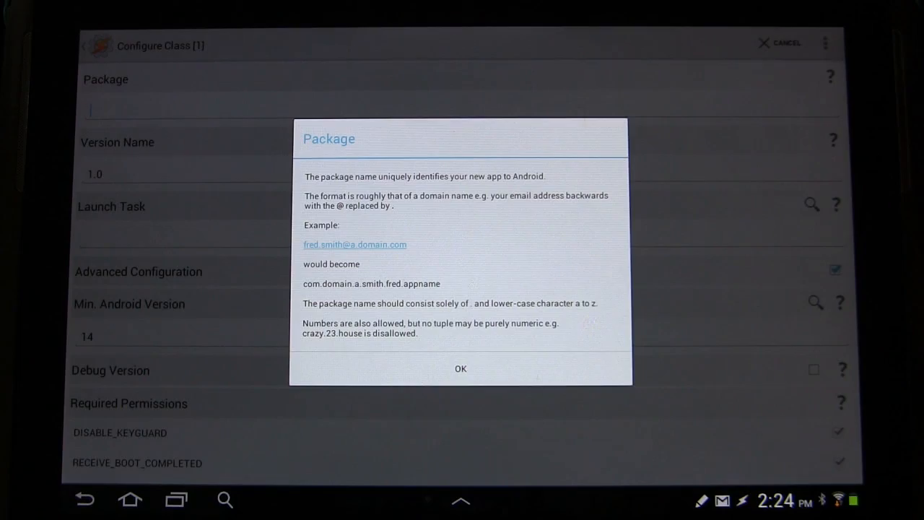
left_click(459, 368)
type("com")
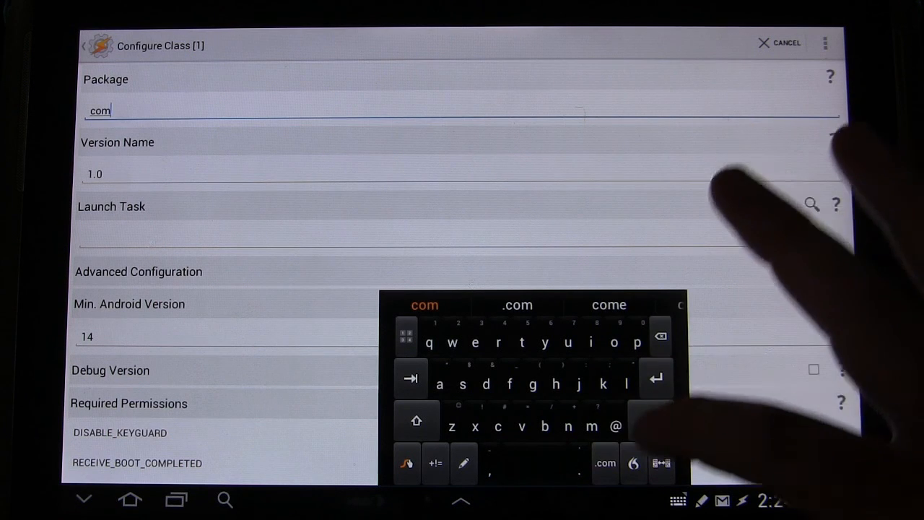
Step: Enter the package name com.tasker.tutorials.plus.tuts for the exported app
type(".")
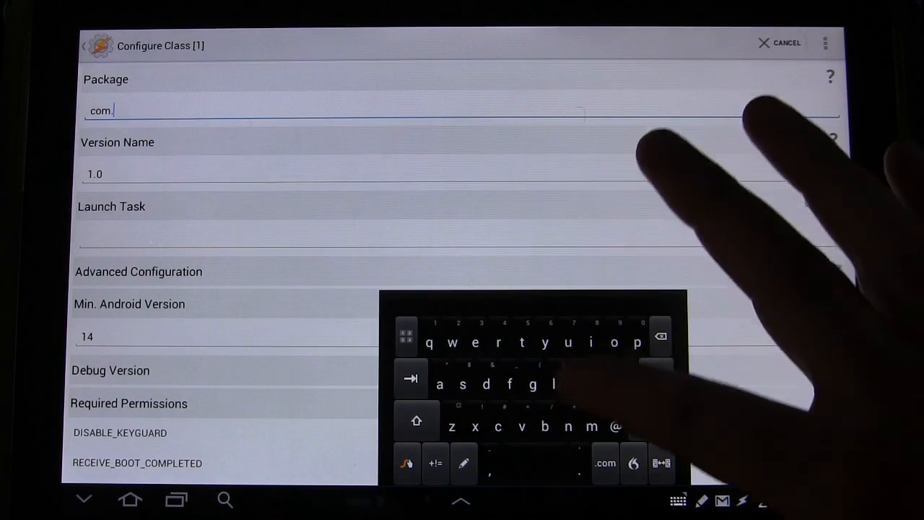
type("tasker.")
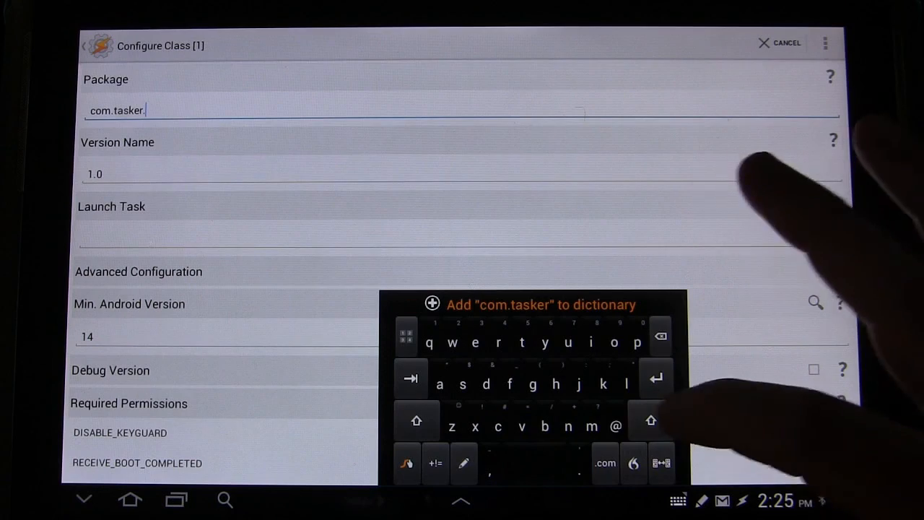
type("ti")
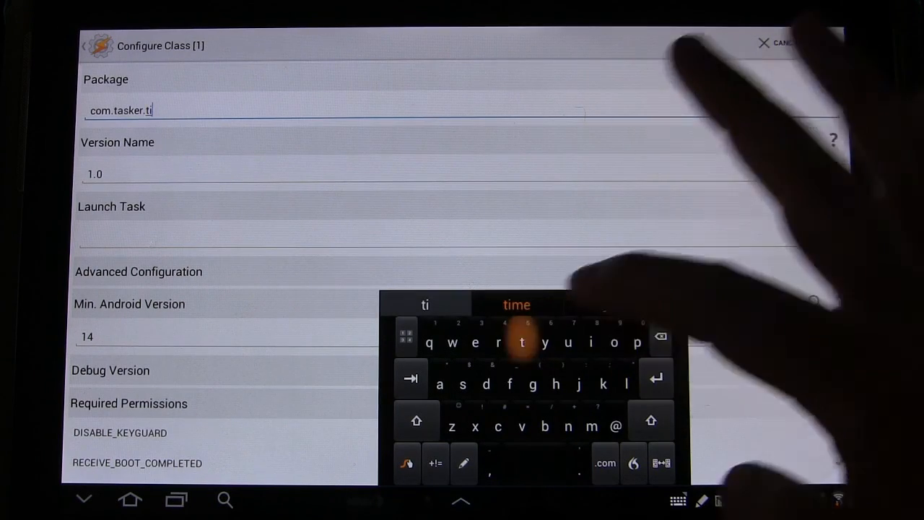
type("torials")
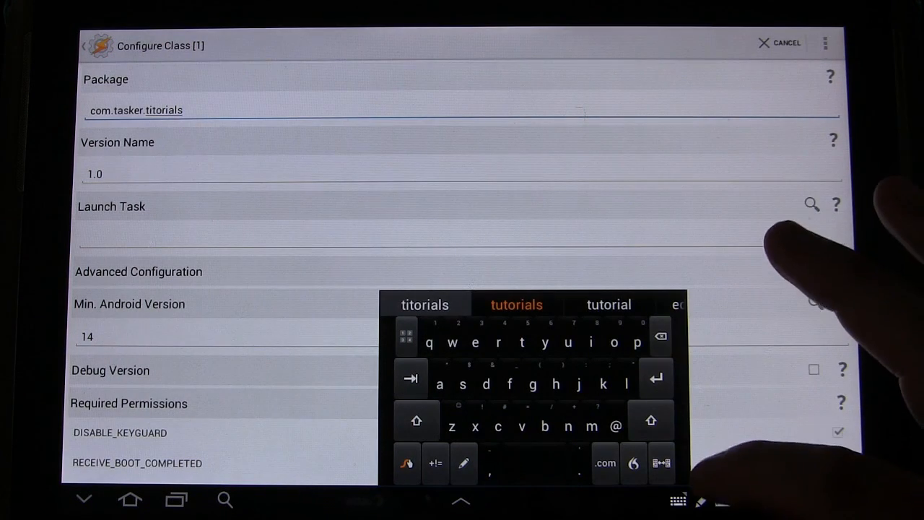
left_click(515, 303)
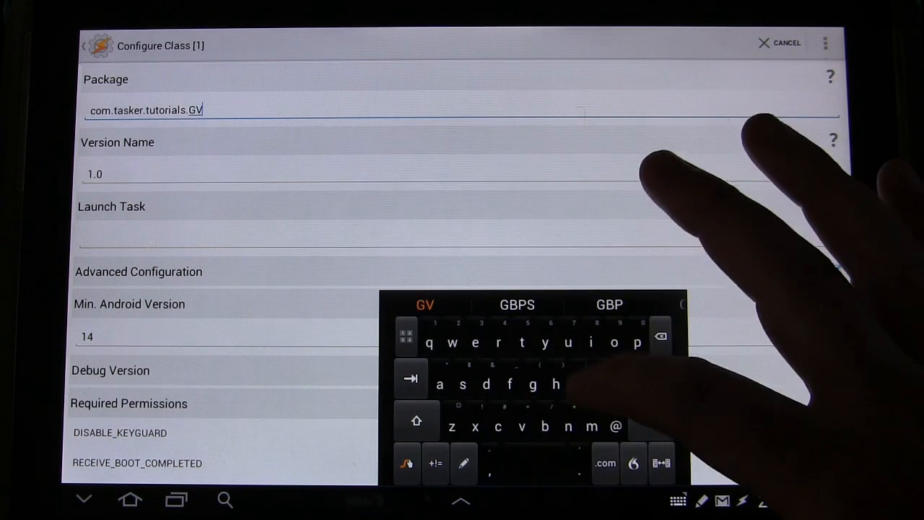
left_click(416, 420)
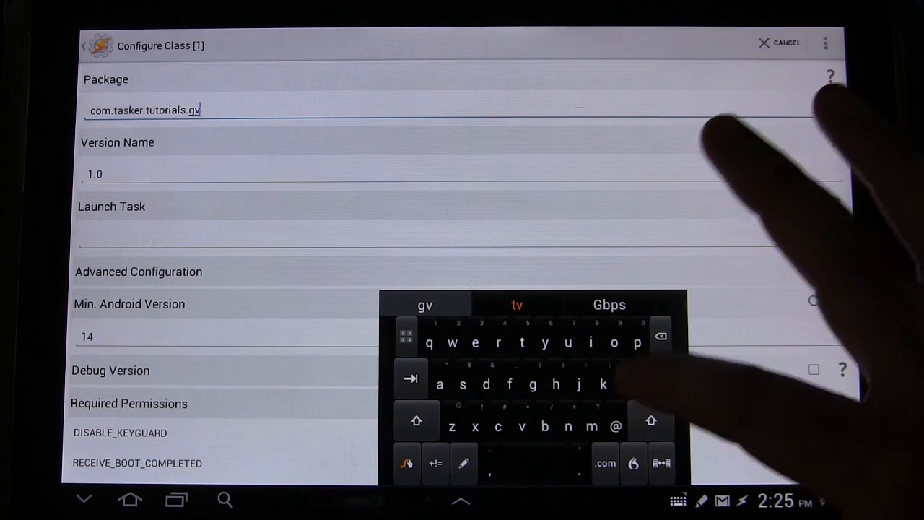
type("plus.tuts")
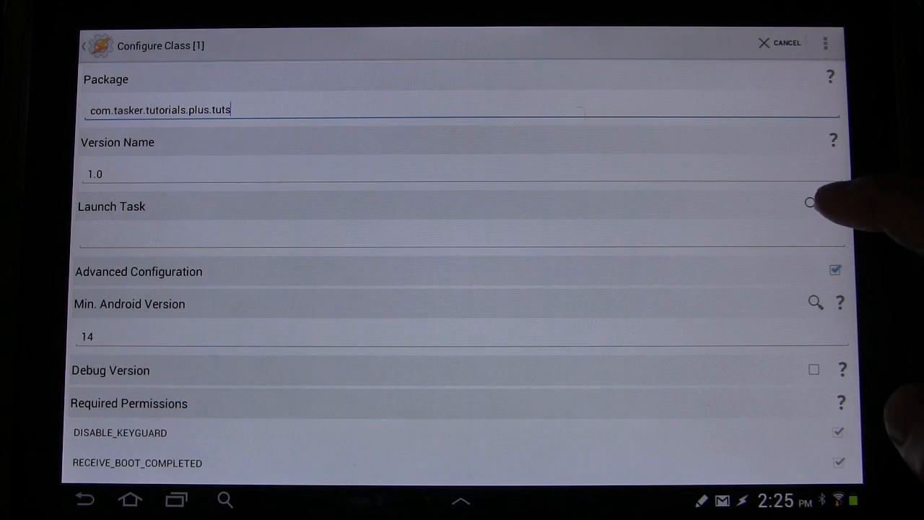
Step: Set the exported app's launch task to 101 APP after reading the launch task help
left_click(840, 205)
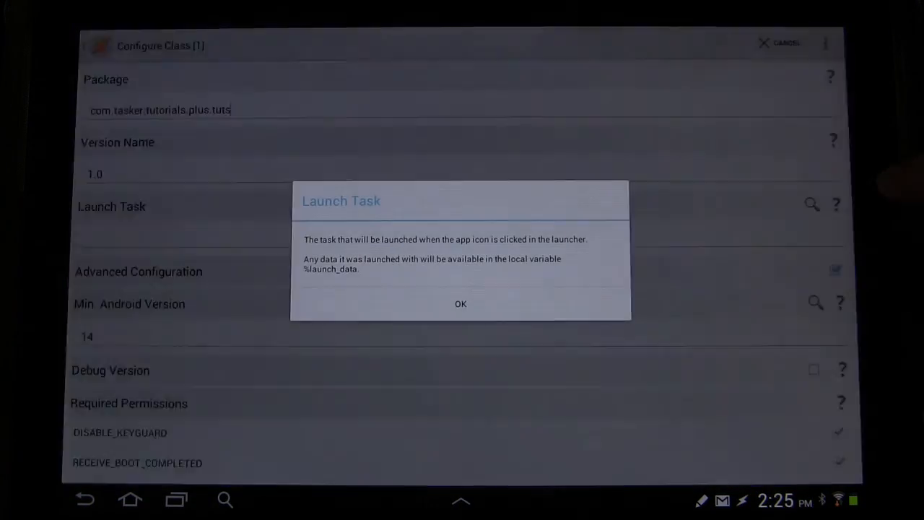
left_click(460, 303)
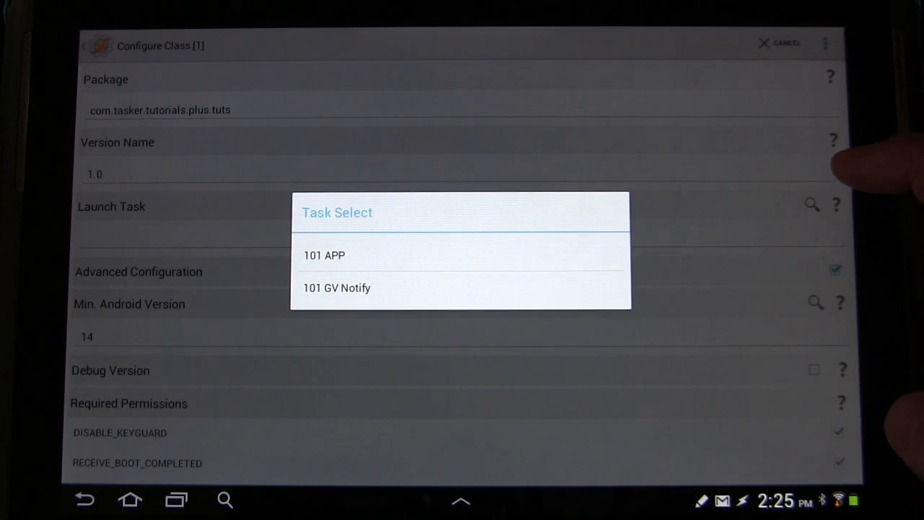
left_click(323, 254)
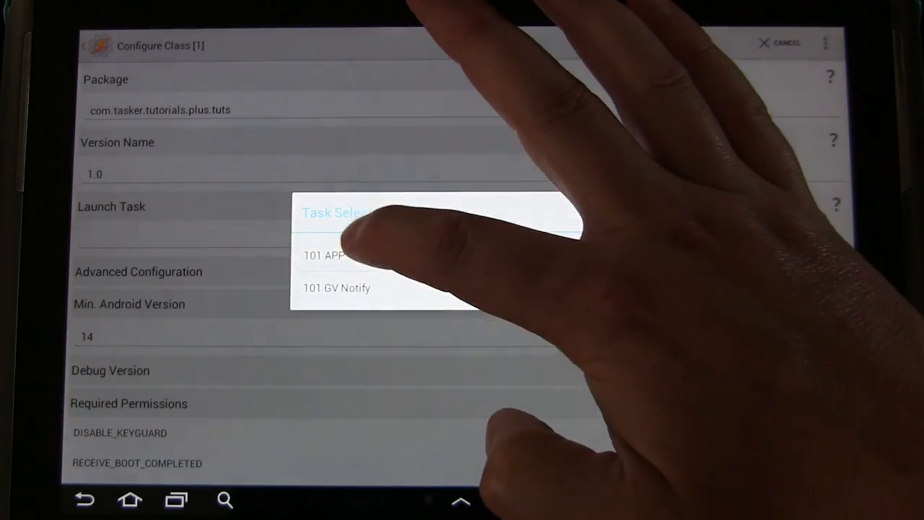
left_click(329, 254)
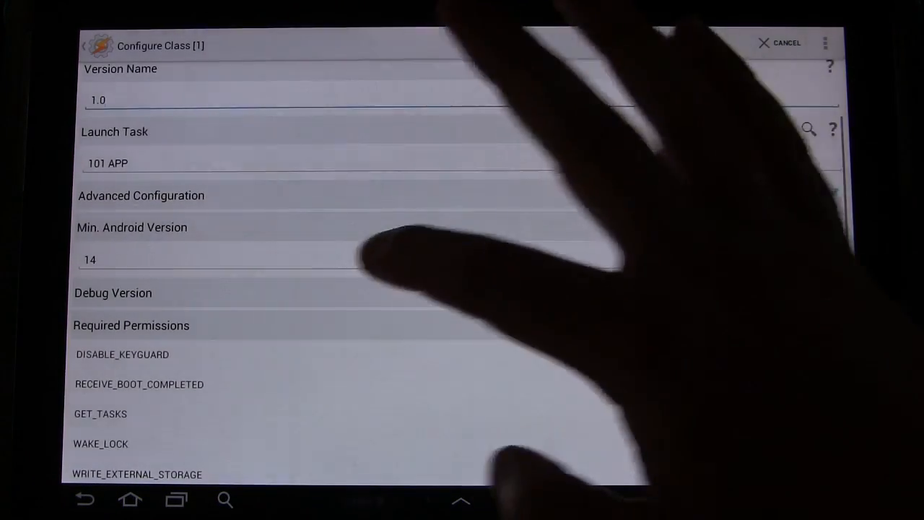
Step: Require minimum Android 4.1 JellyBean (version 16) and confirm the export configuration
left_click(216, 260)
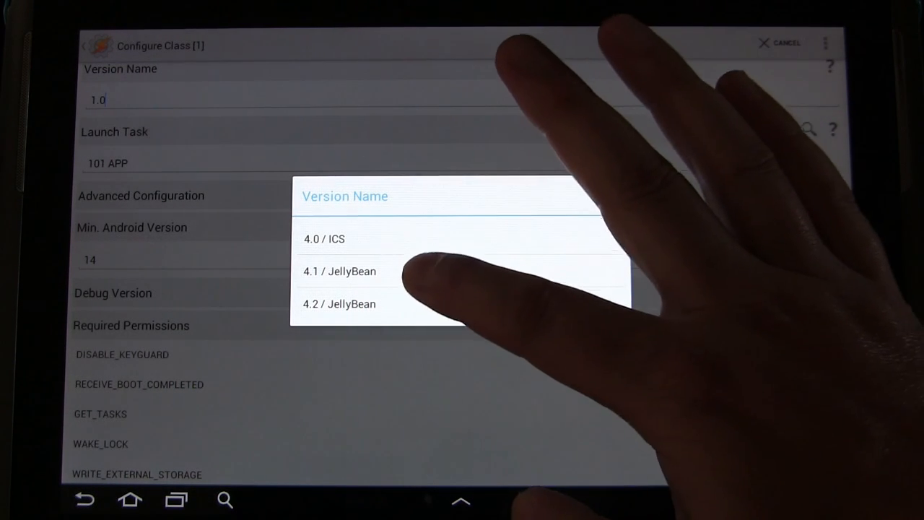
left_click(339, 271)
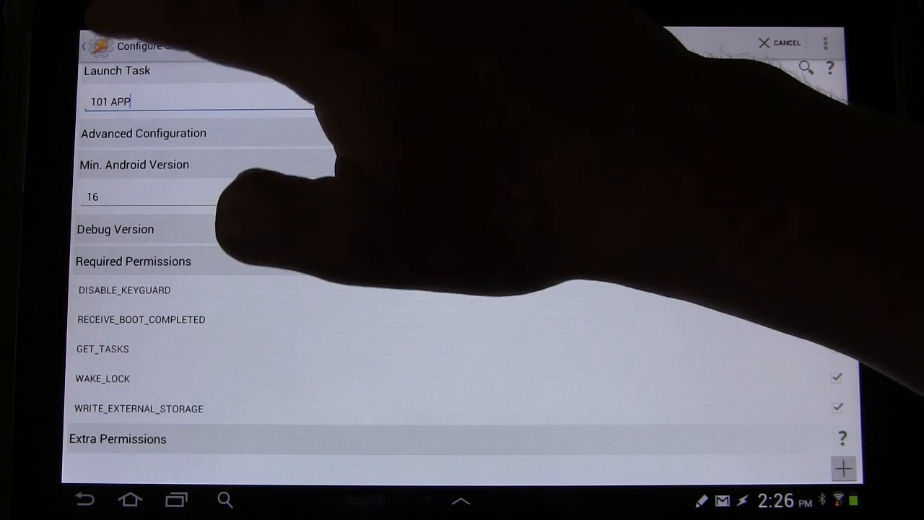
left_click(785, 43)
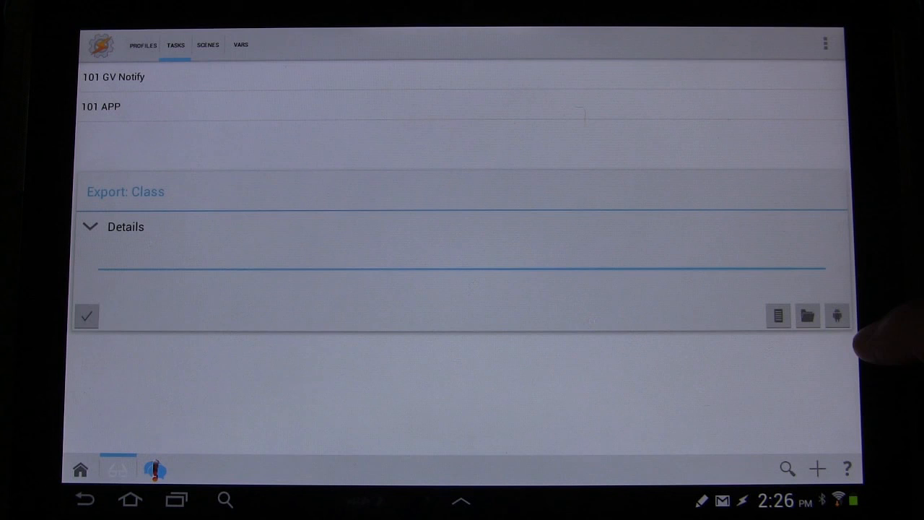
mouse_move(837, 339)
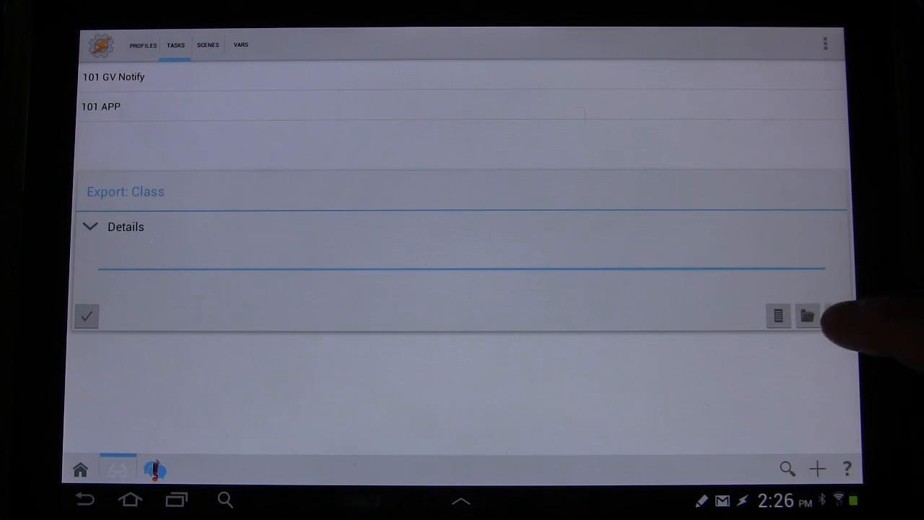
Step: Install the exported Class app with the package installer and close the result
left_click(807, 316)
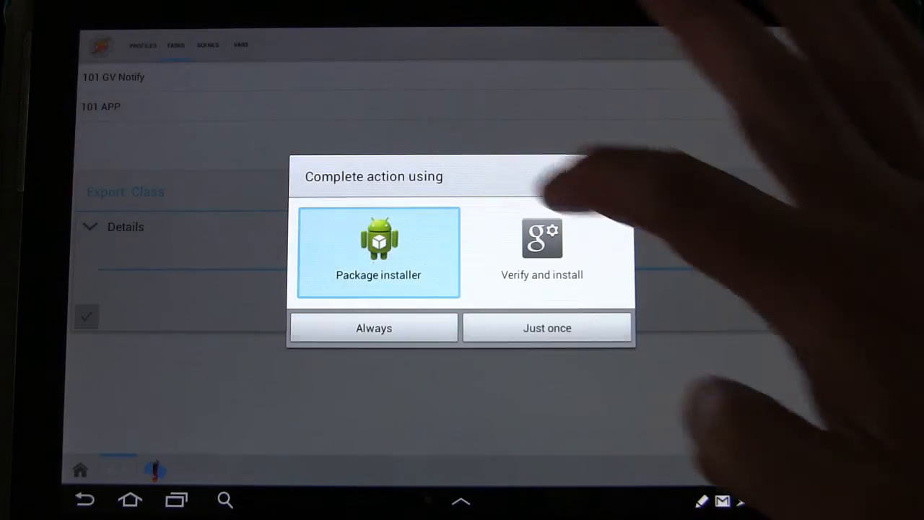
left_click(547, 327)
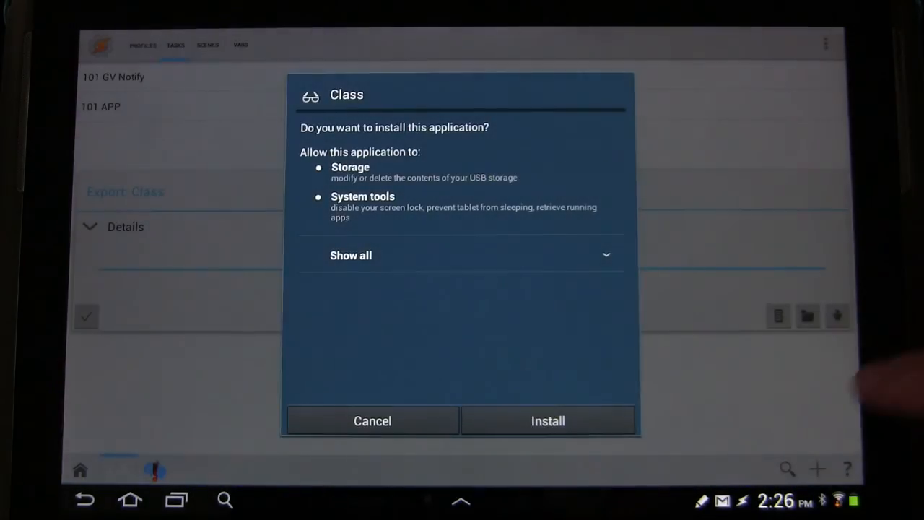
left_click(548, 422)
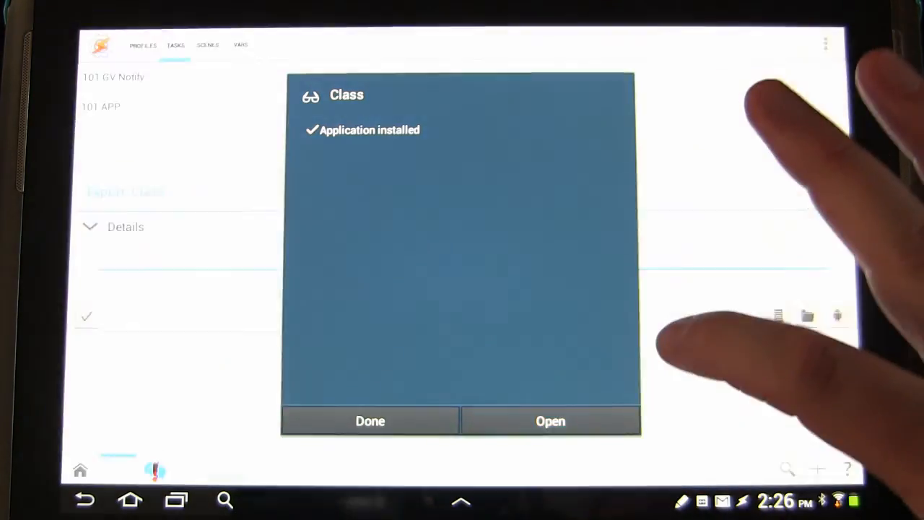
left_click(369, 421)
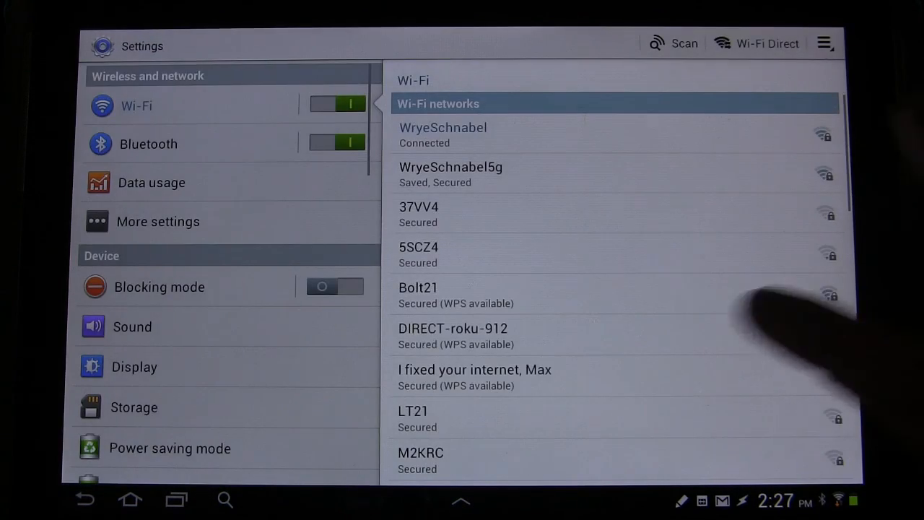
Step: Go to Accessibility in Android Settings and select the Class service
scroll("down", 3)
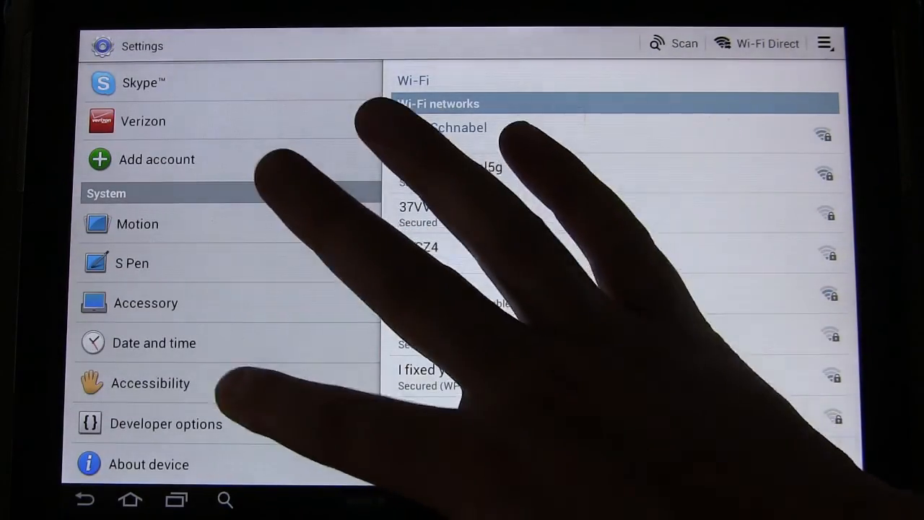
left_click(150, 383)
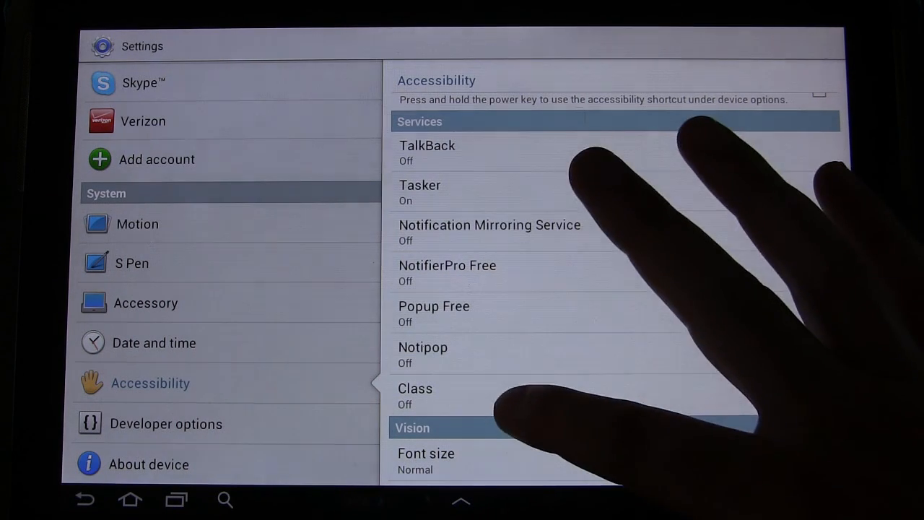
left_click(416, 387)
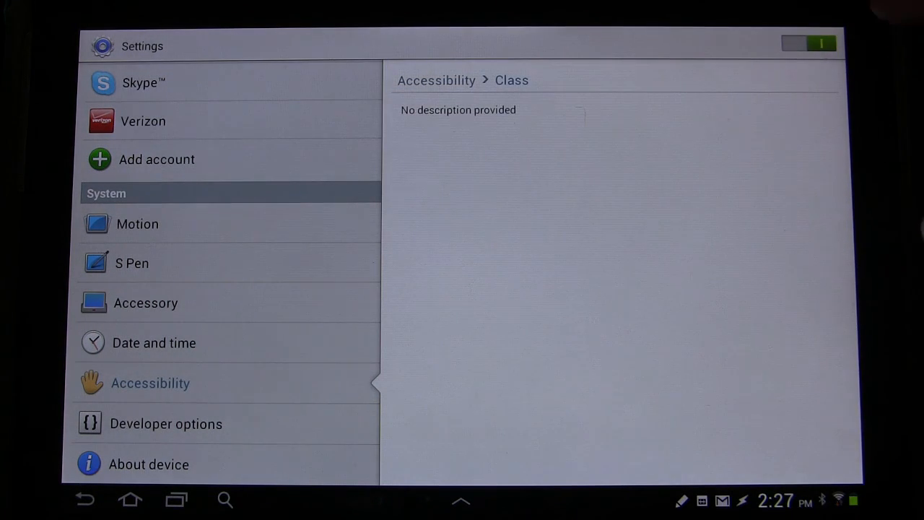
Step: Toggle the Class accessibility service off and back on, then return to the services list
left_click(809, 43)
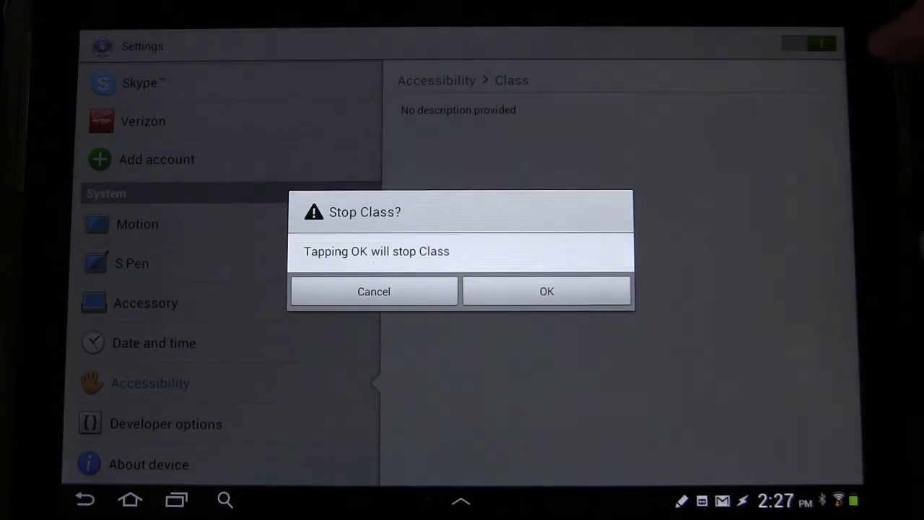
left_click(546, 291)
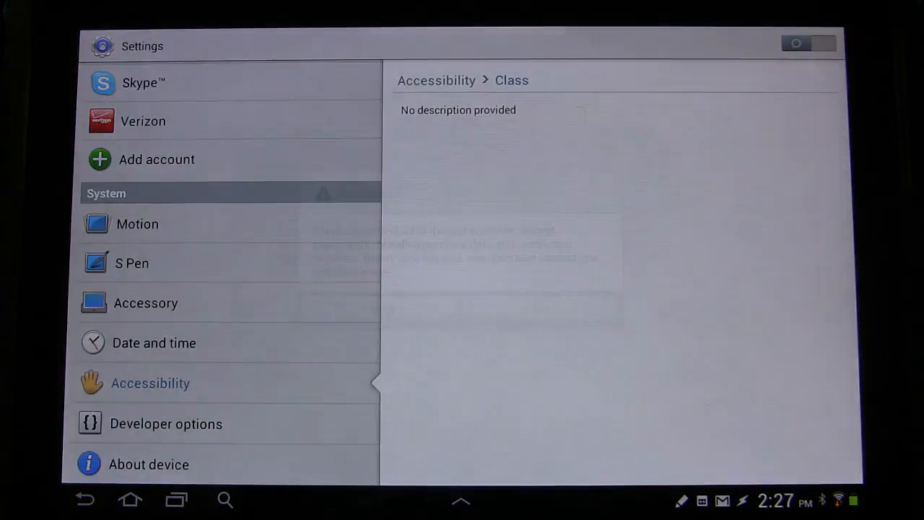
left_click(808, 44)
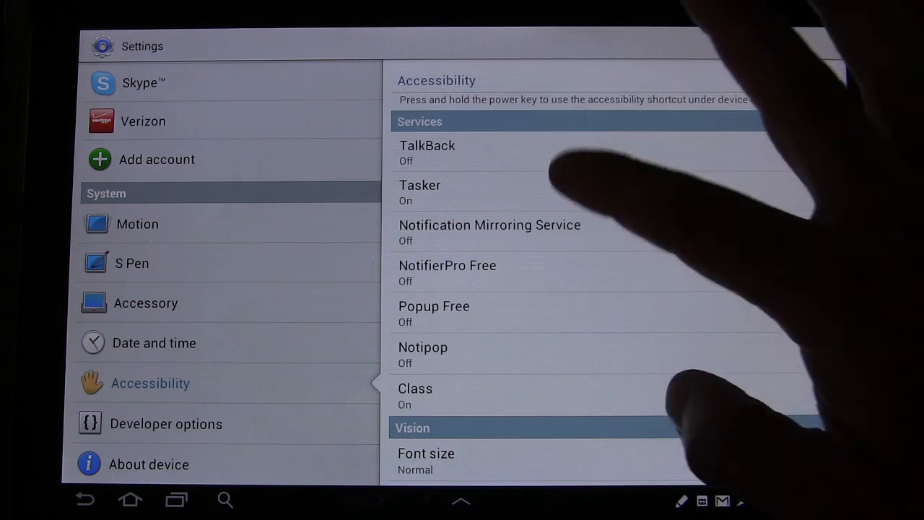
left_click(418, 190)
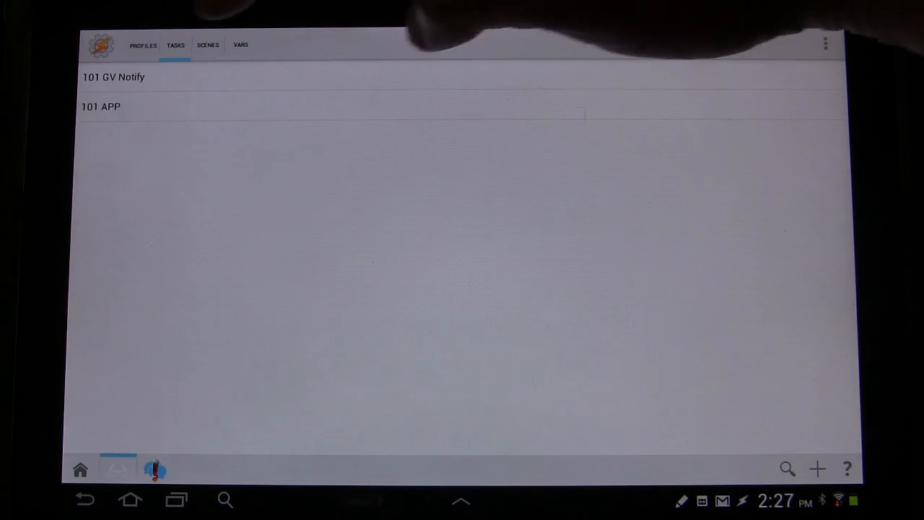
left_click(142, 45)
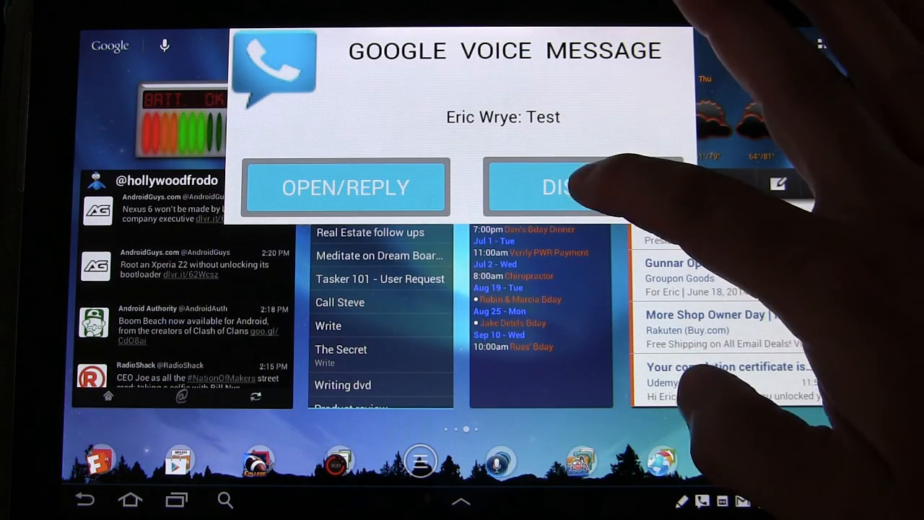
Step: Dismiss the Google Voice message popup and return to Tasker from its ongoing notification
left_click(551, 187)
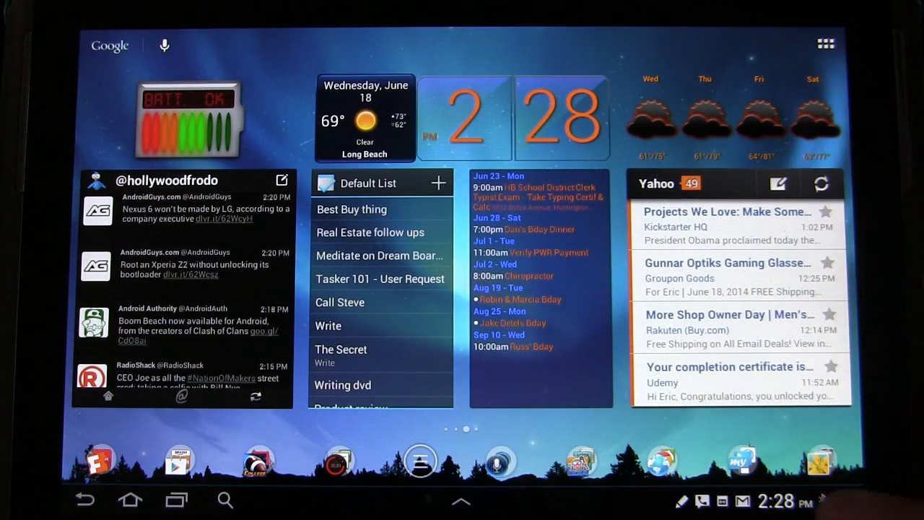
left_click(777, 500)
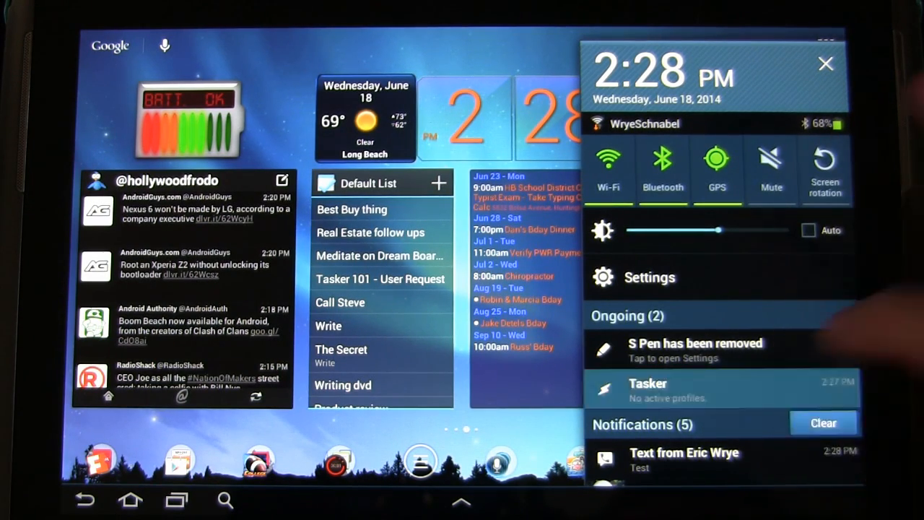
left_click(647, 390)
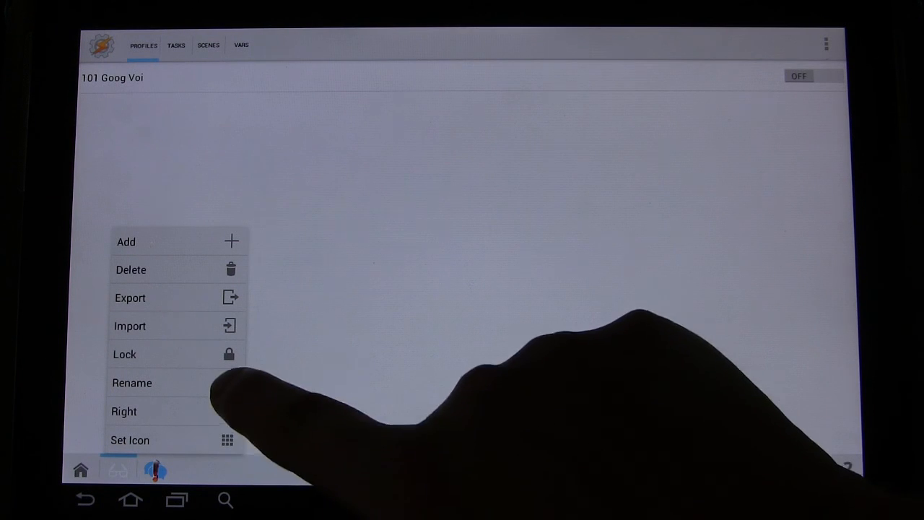
mouse_move(230, 390)
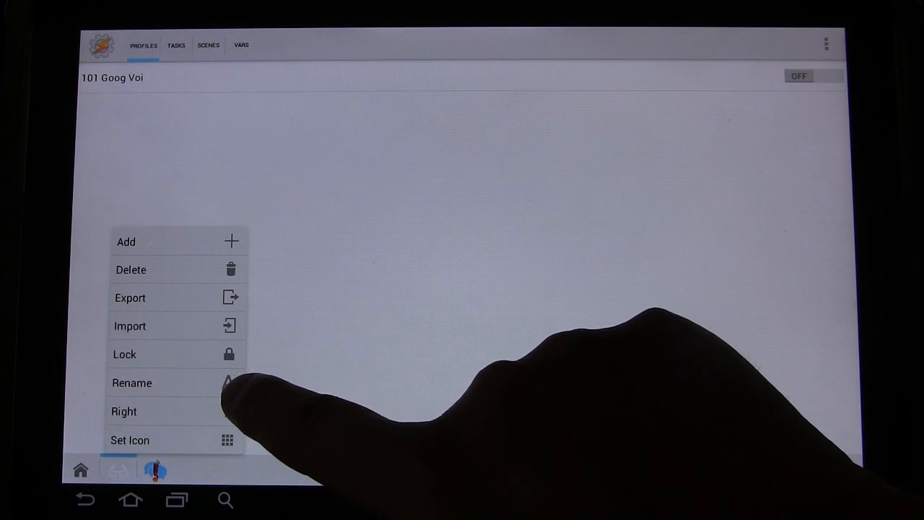